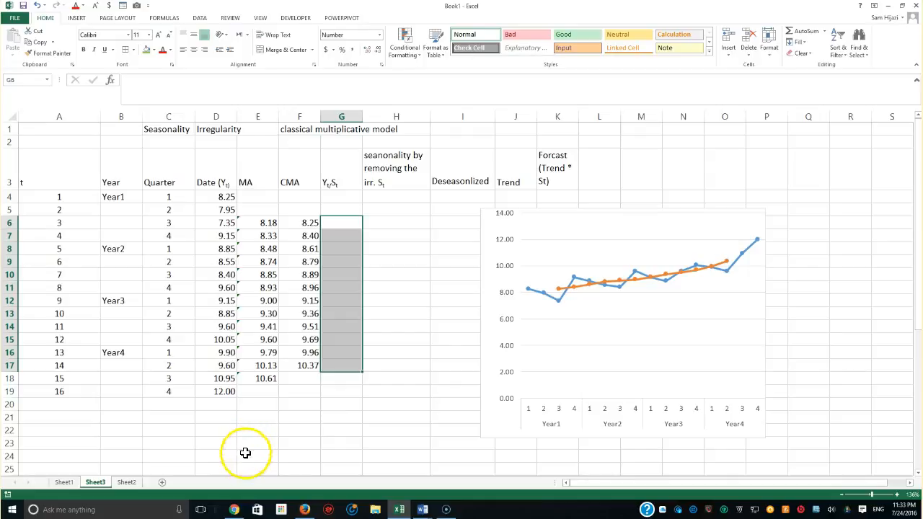
mouse_move(224, 496)
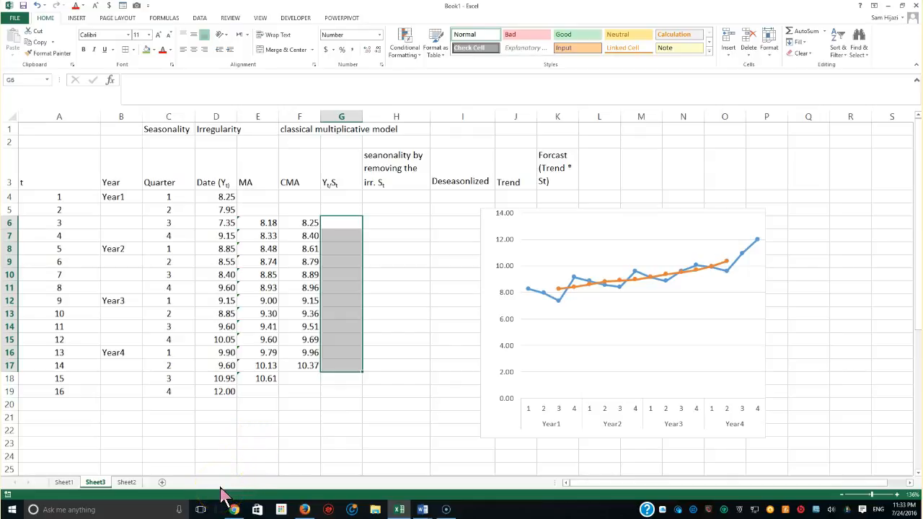
mouse_move(176, 447)
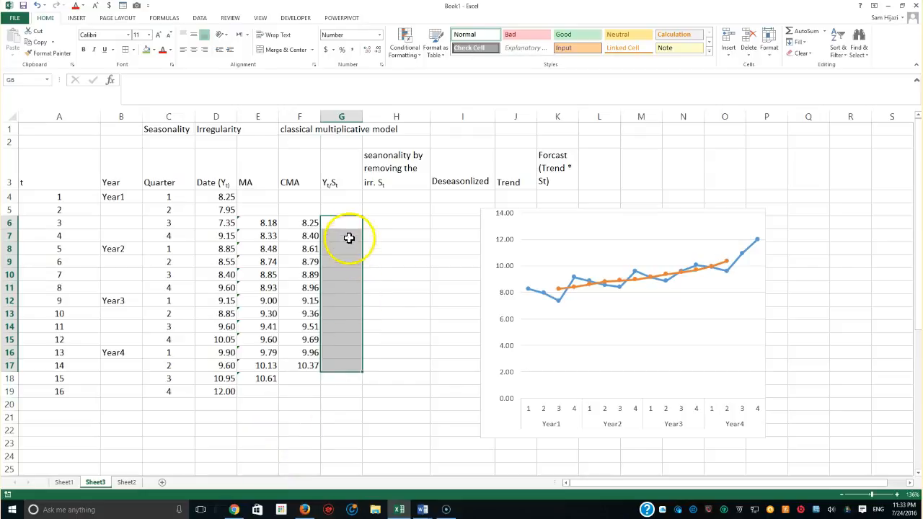
- Review the centred moving averages, the chart's moving-average line and the Seasonality/Irregularity headings
left_click(341, 222)
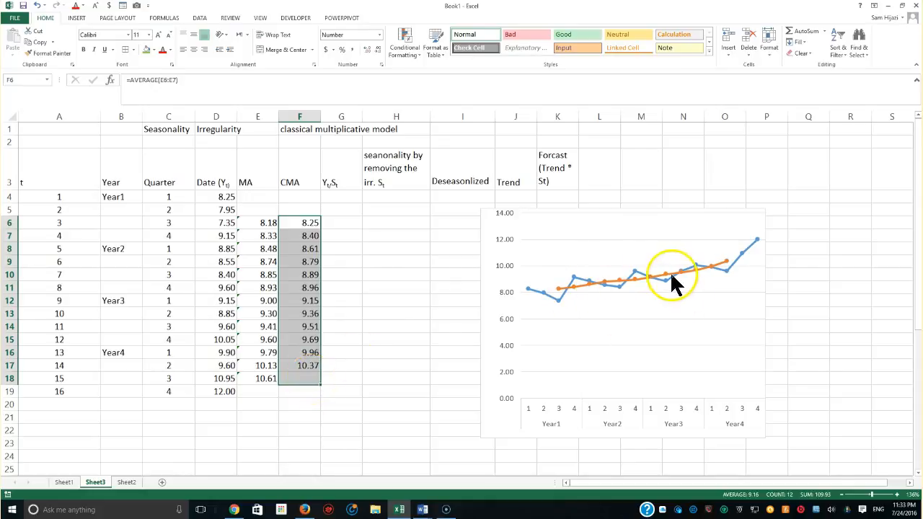
left_click(649, 276)
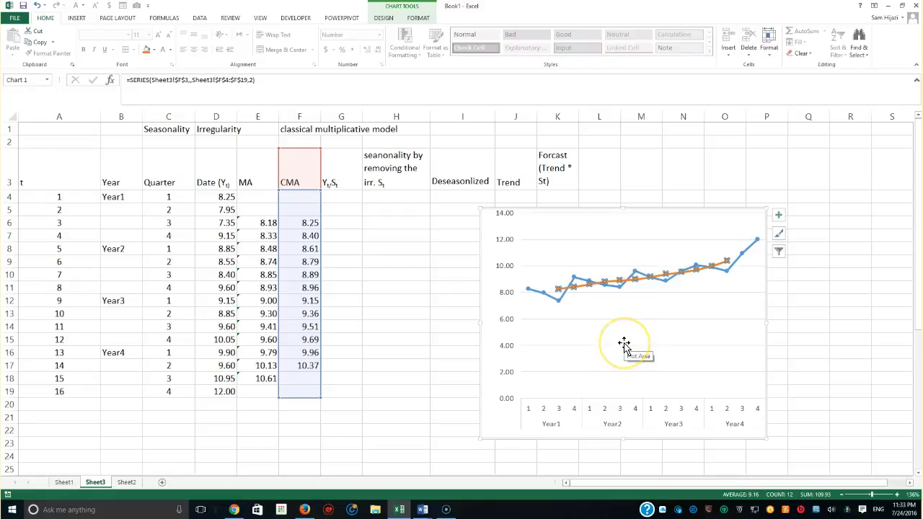
mouse_move(343, 238)
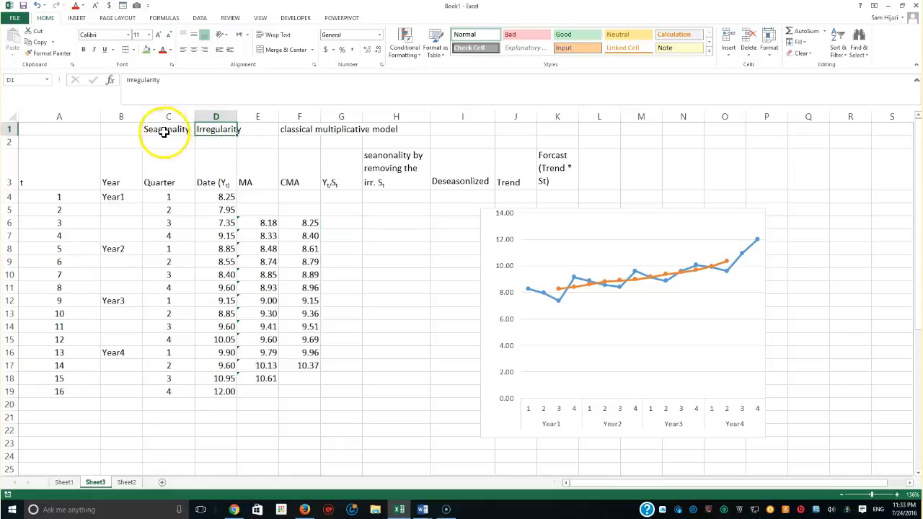
left_click(169, 130)
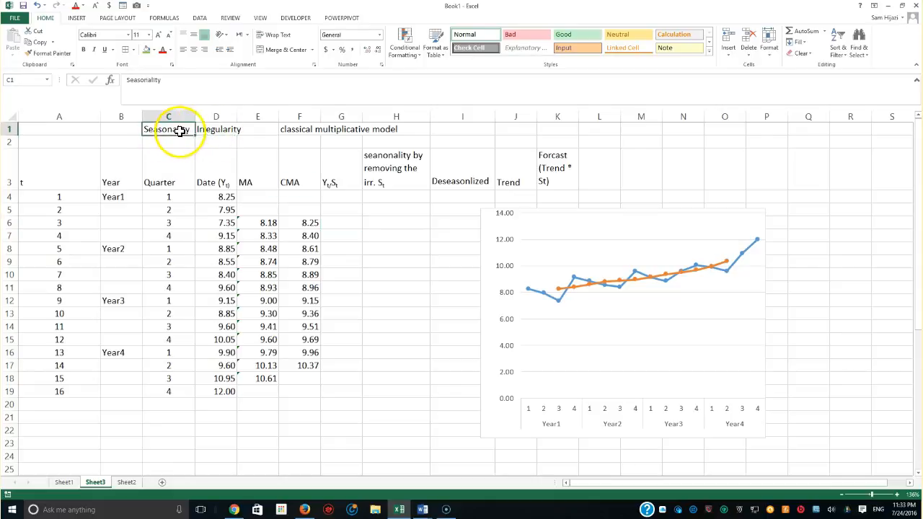
left_click(216, 129)
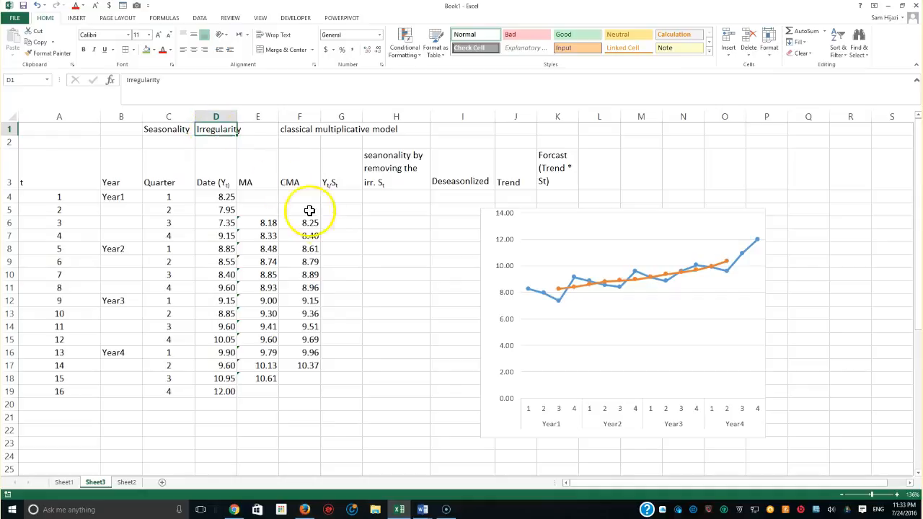
mouse_move(337, 224)
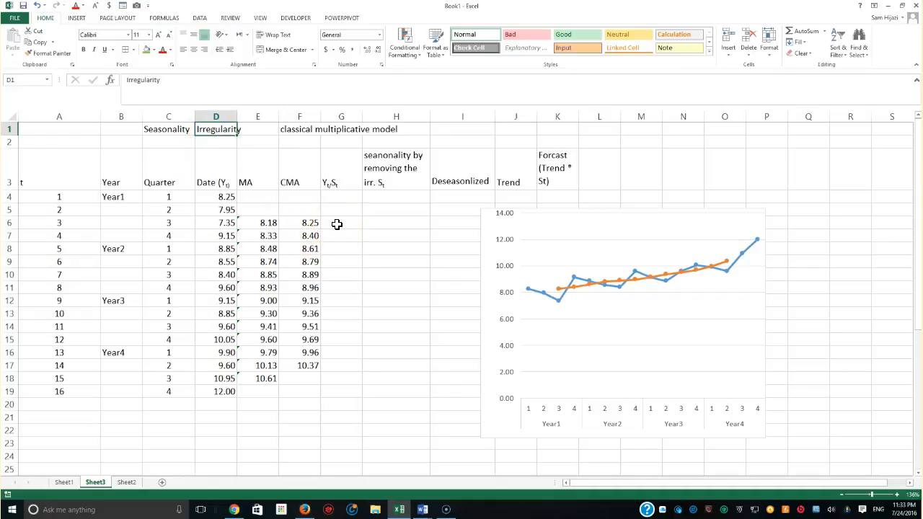
- Enter the seasonal-irregular ratio =D6/F6 in G6, giving 0.89, and compare with the data line
left_click(340, 222)
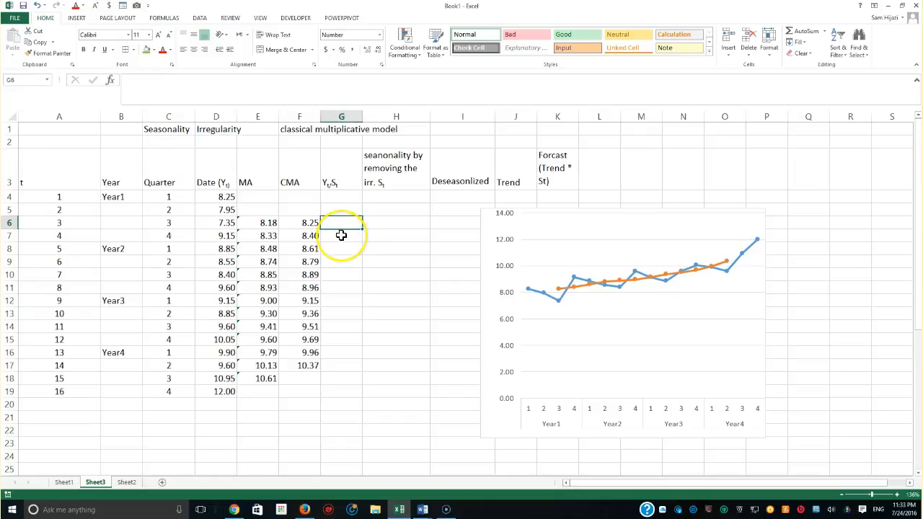
type("=")
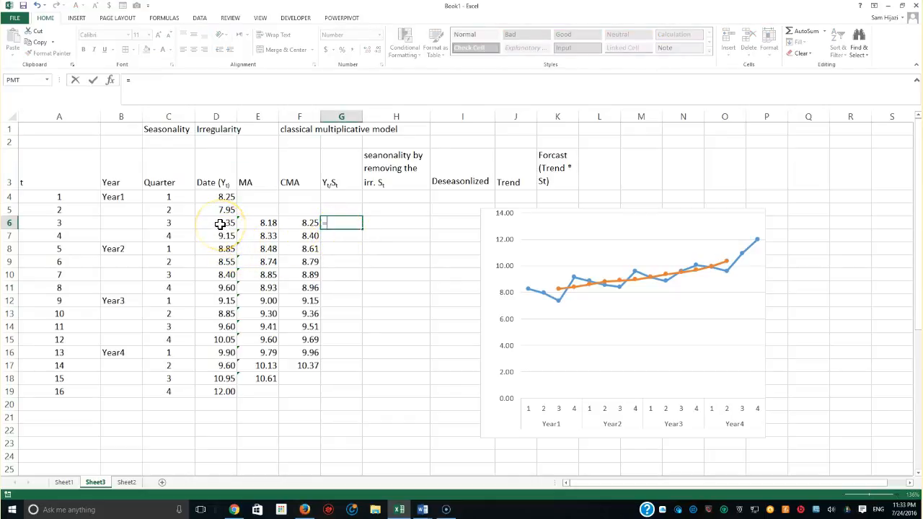
left_click(216, 222)
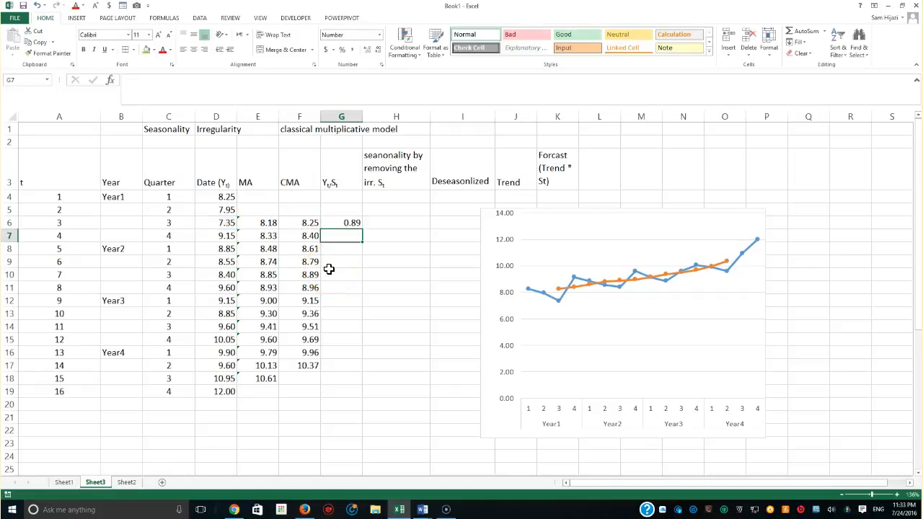
left_click(352, 222)
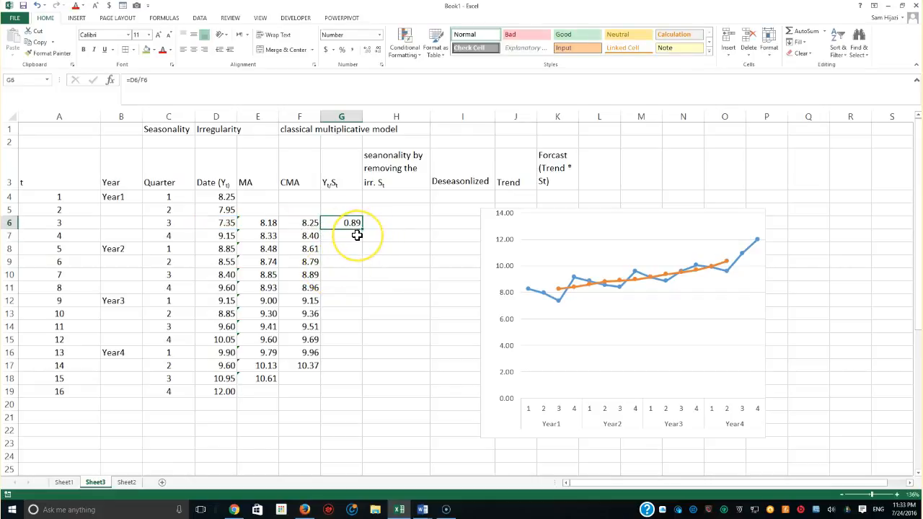
mouse_move(369, 233)
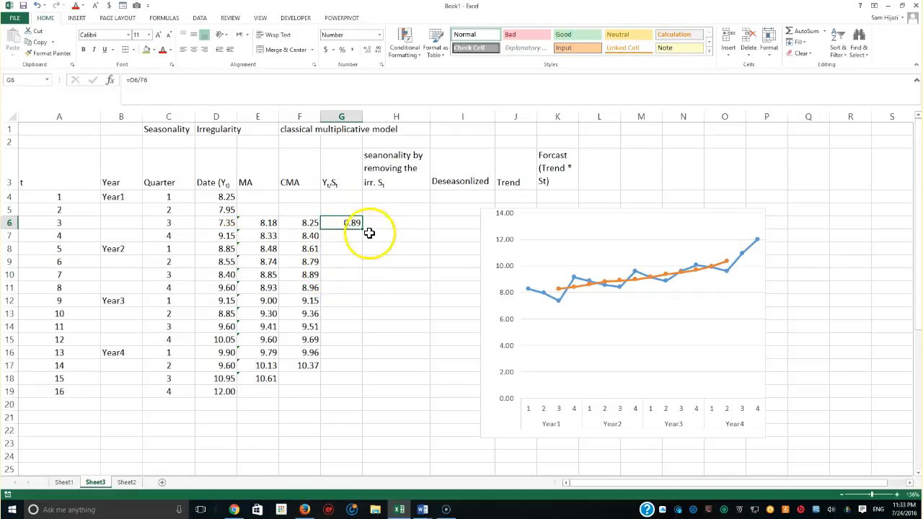
mouse_move(344, 229)
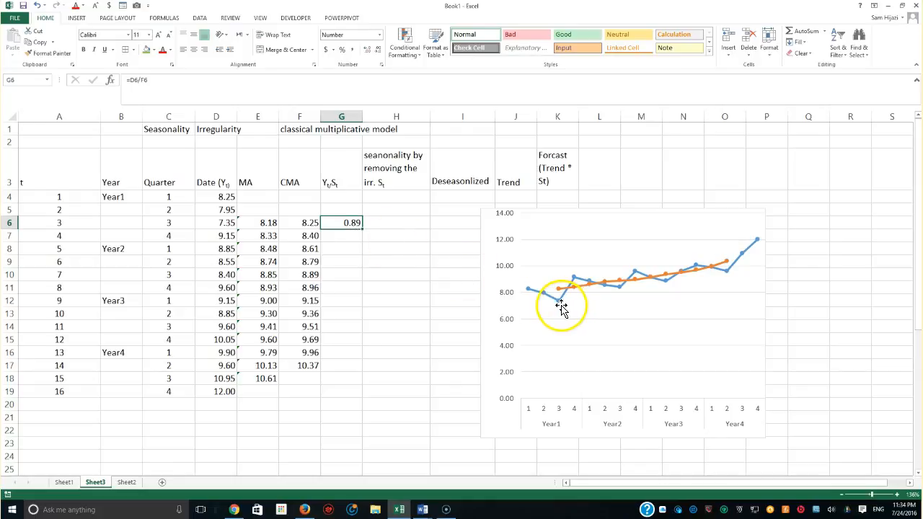
mouse_move(561, 305)
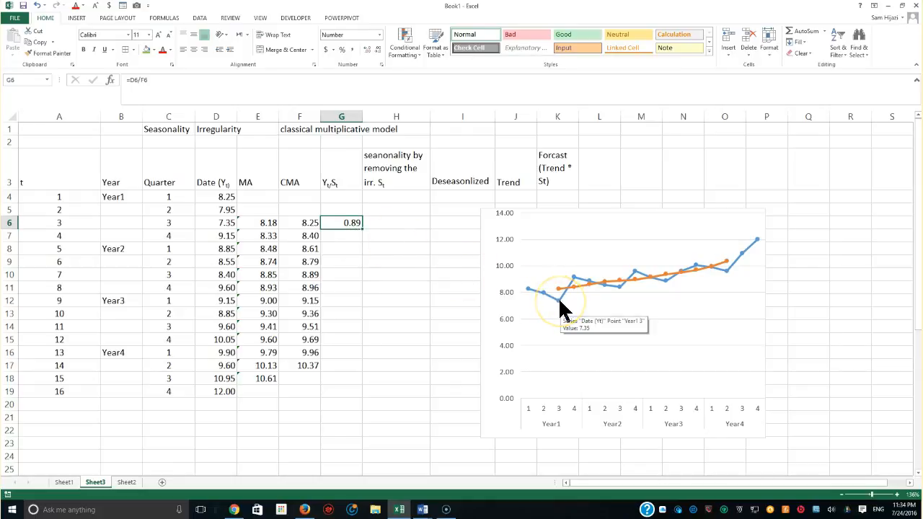
mouse_move(562, 295)
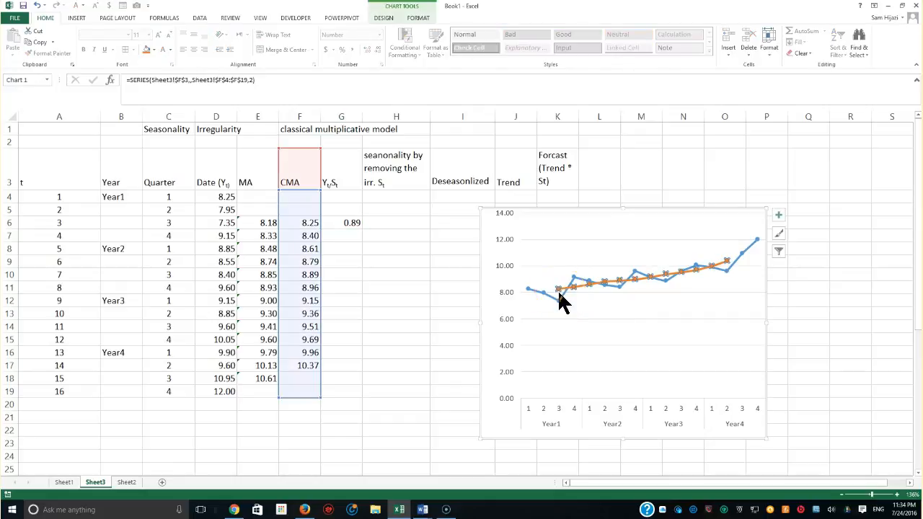
mouse_move(562, 298)
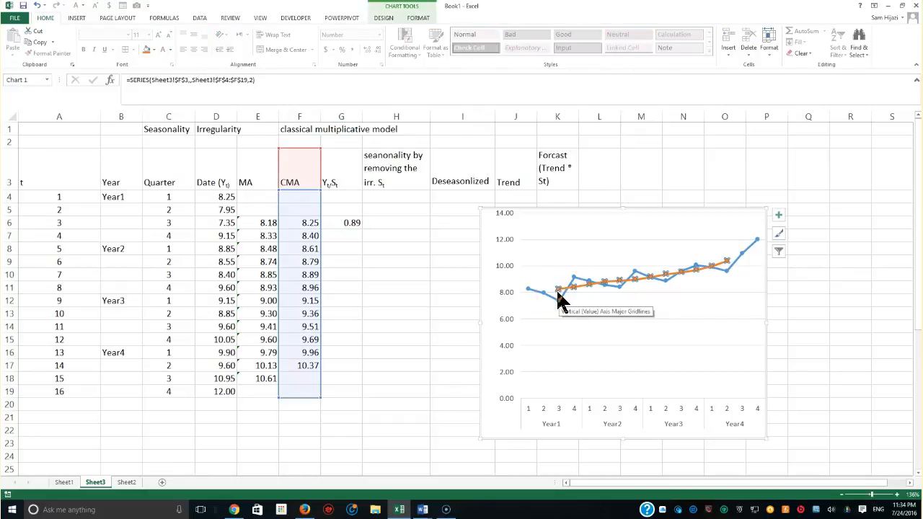
left_click(340, 222)
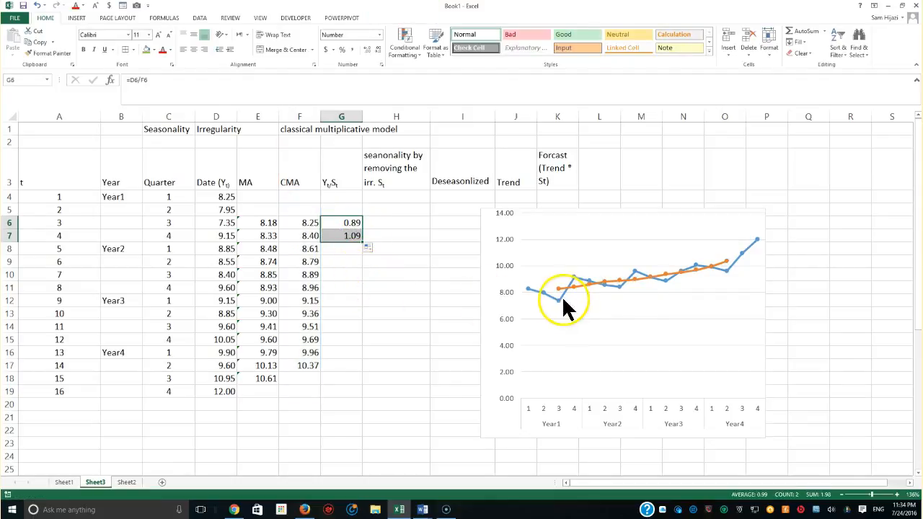
left_click(570, 291)
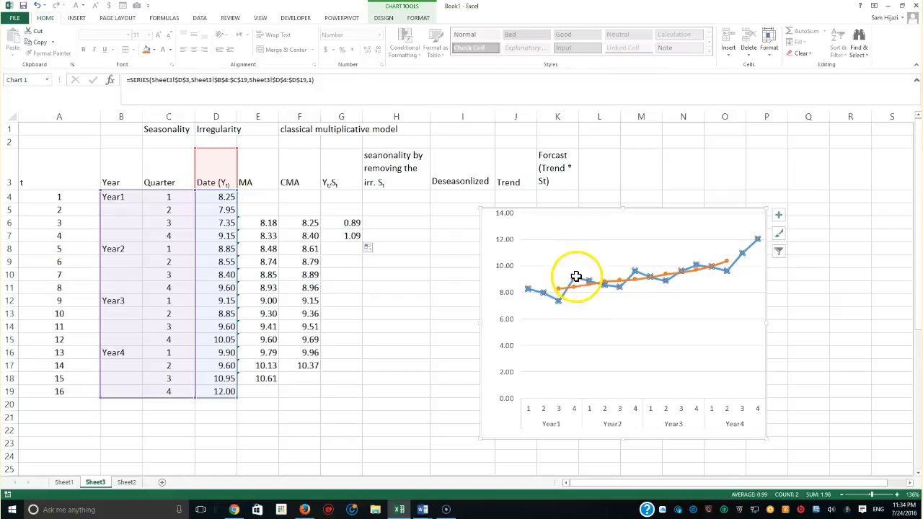
mouse_move(576, 296)
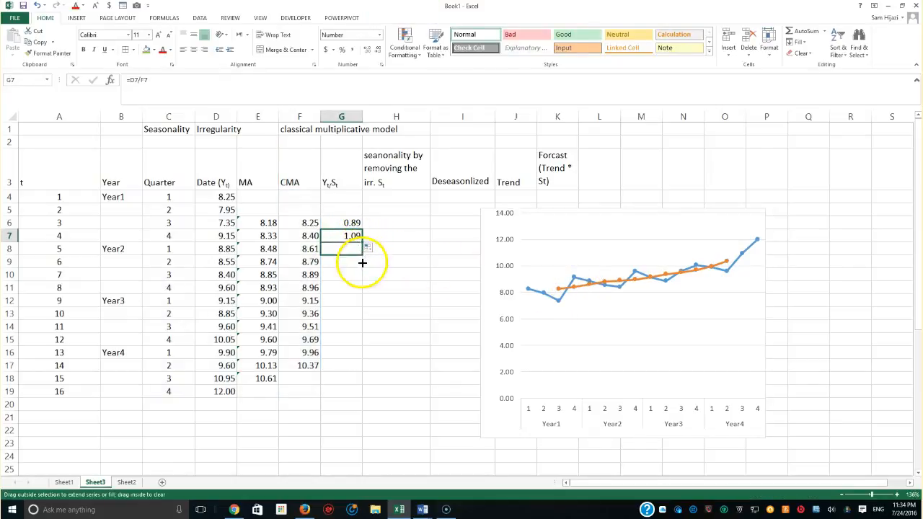
- Copy the Y/S ratio formula down to G17 and review the resulting ratios
left_click_drag(340, 236, 340, 366)
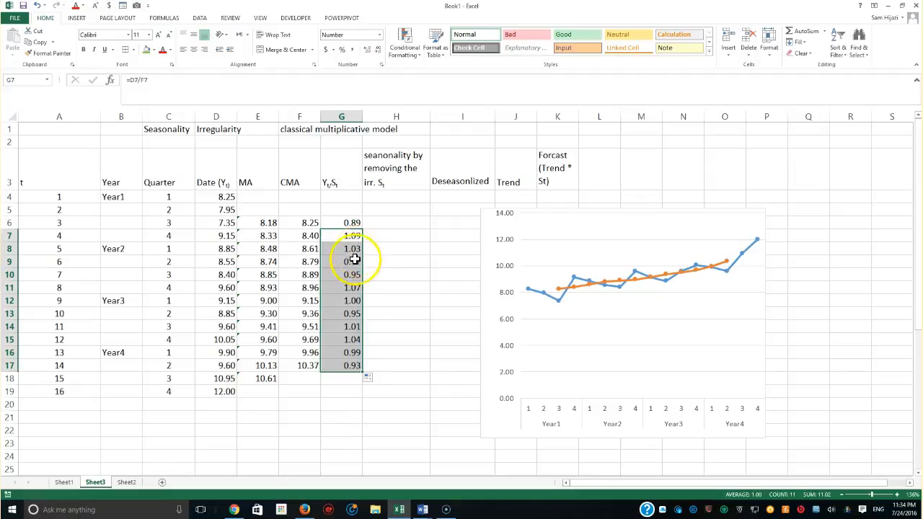
left_click(341, 261)
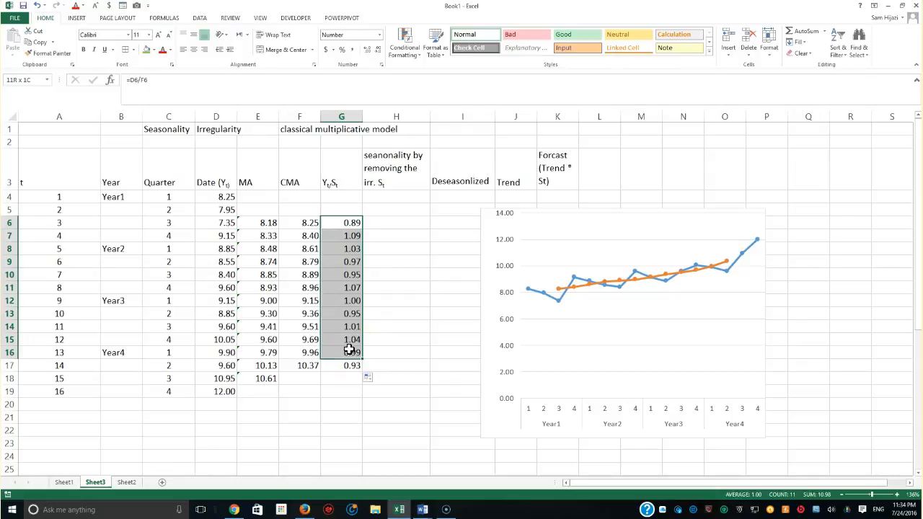
left_click(340, 366)
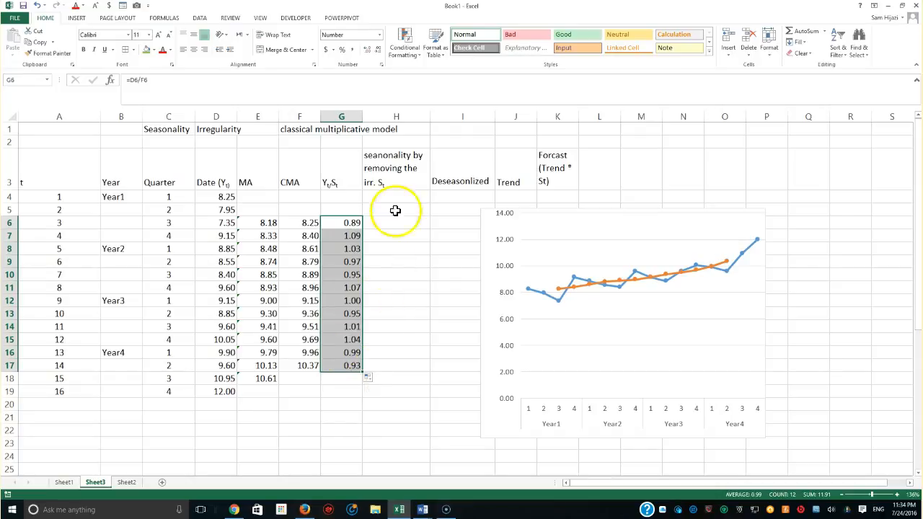
mouse_move(415, 202)
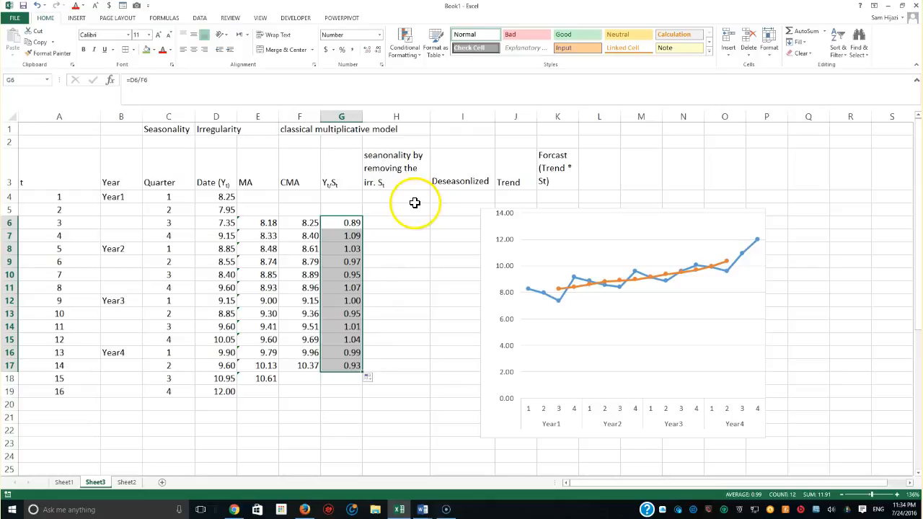
mouse_move(386, 188)
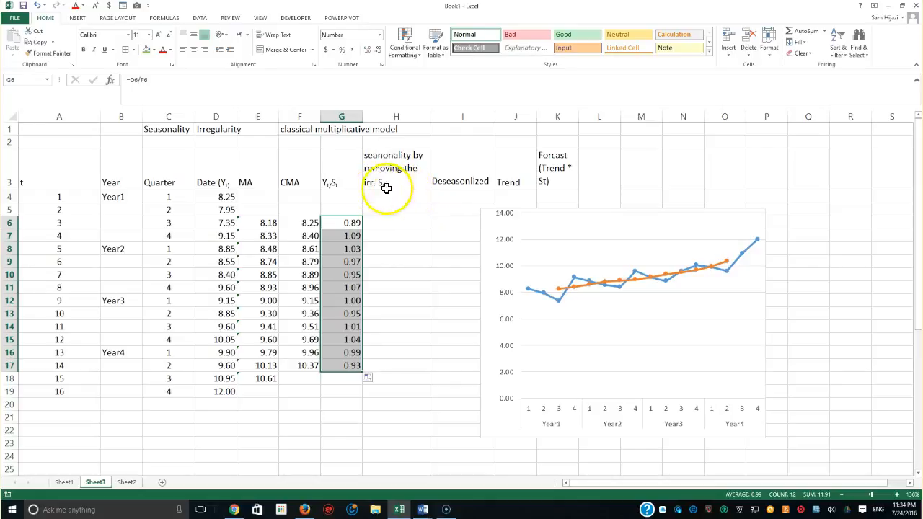
mouse_move(435, 350)
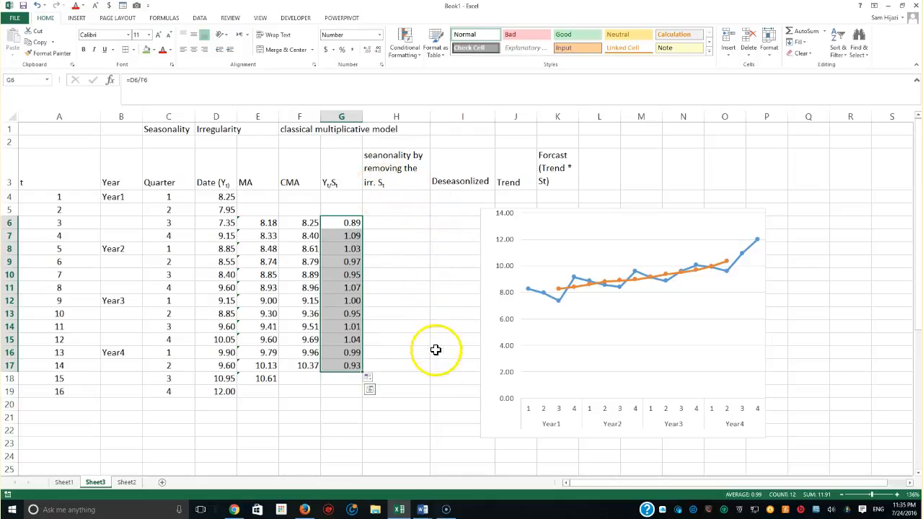
mouse_move(435, 327)
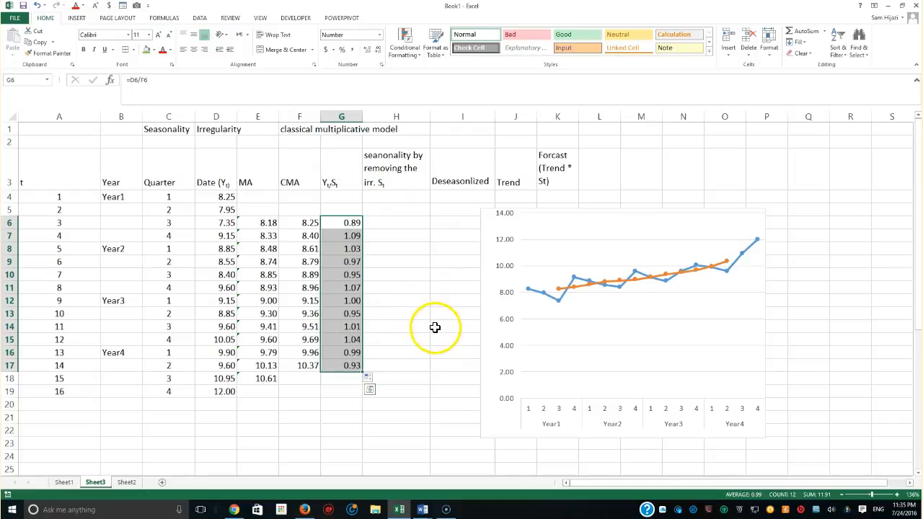
mouse_move(409, 330)
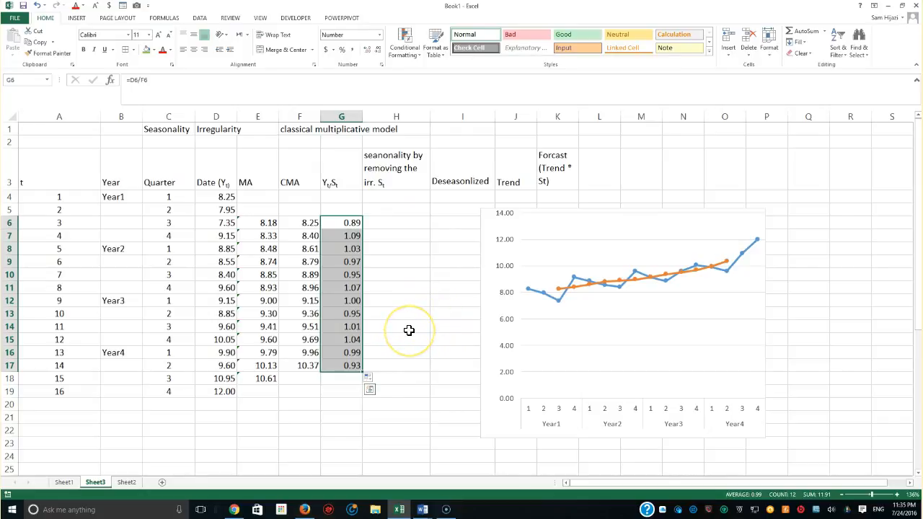
mouse_move(406, 323)
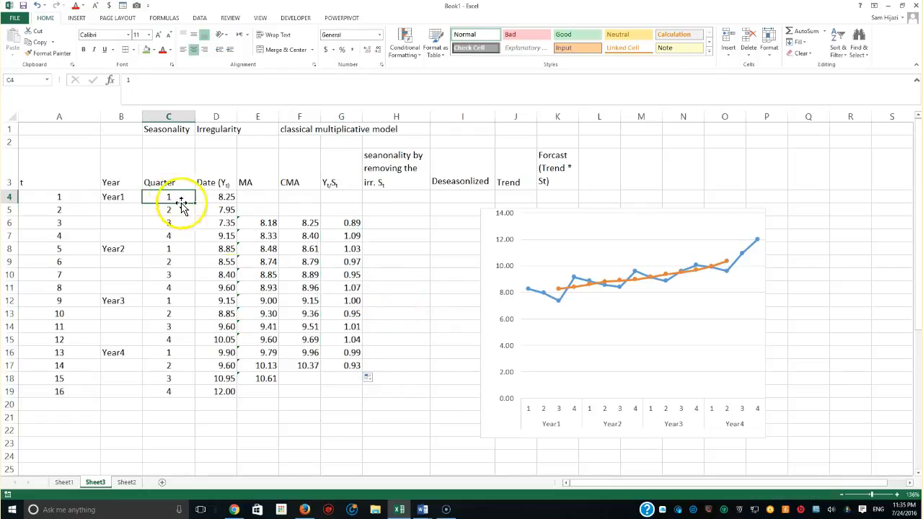
left_click(340, 222)
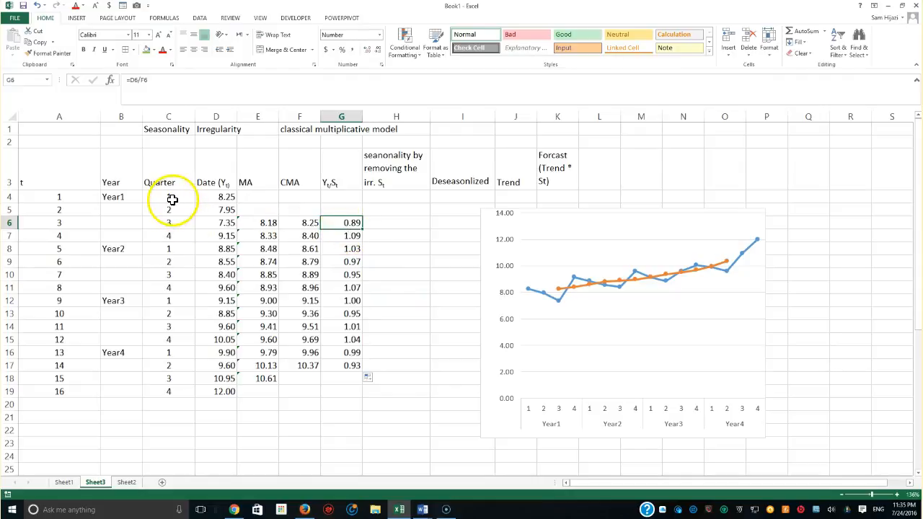
left_click(340, 196)
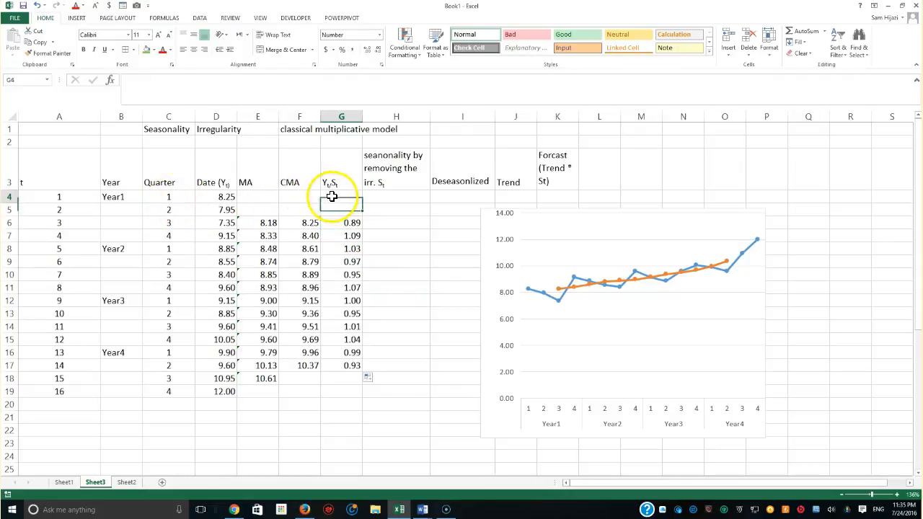
left_click(340, 209)
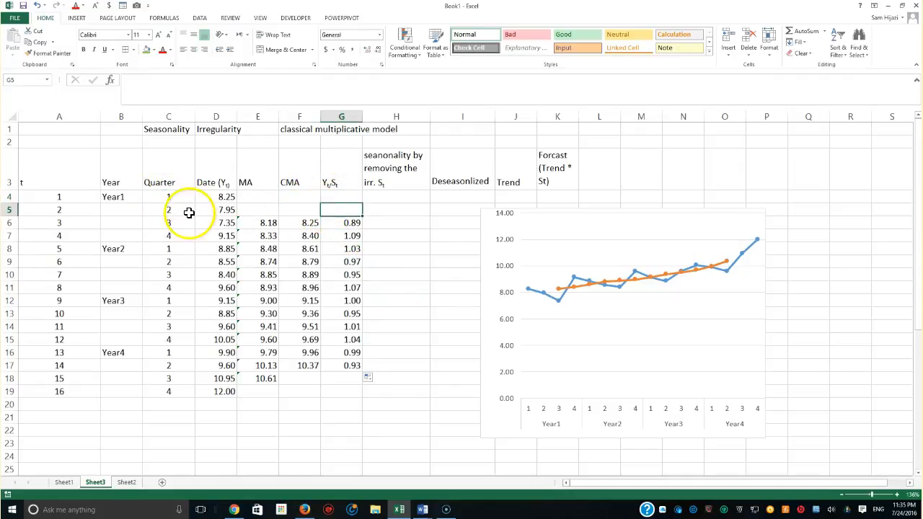
left_click(167, 209)
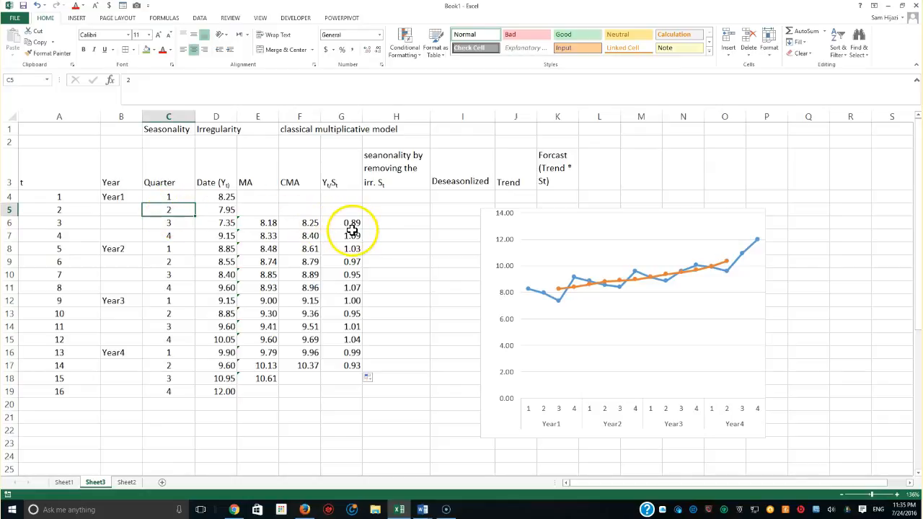
left_click(340, 248)
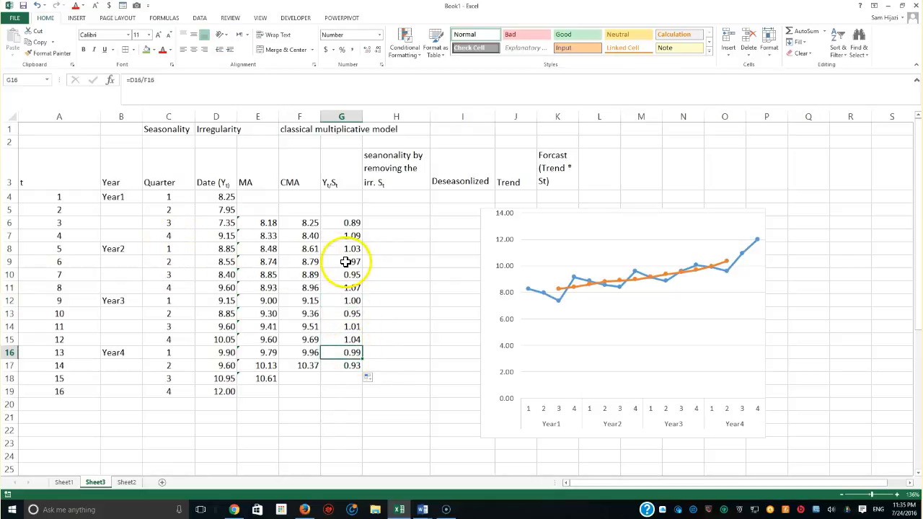
left_click(340, 313)
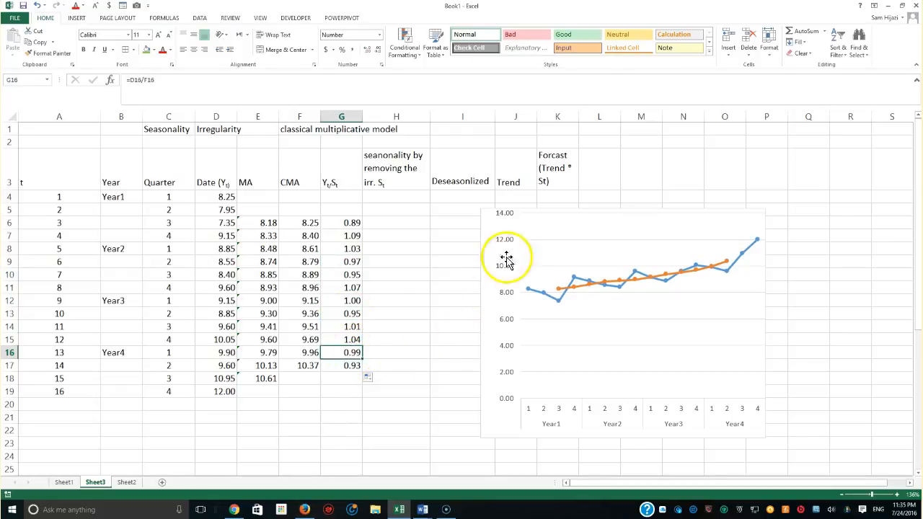
- Move the chart below the data and start an AVERAGEIF formula in M15
left_click_drag(507, 257, 655, 147)
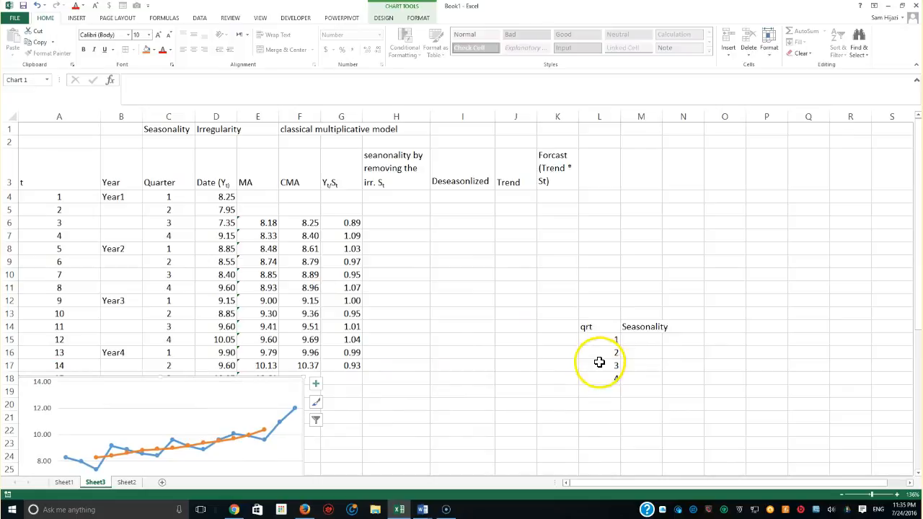
mouse_move(647, 338)
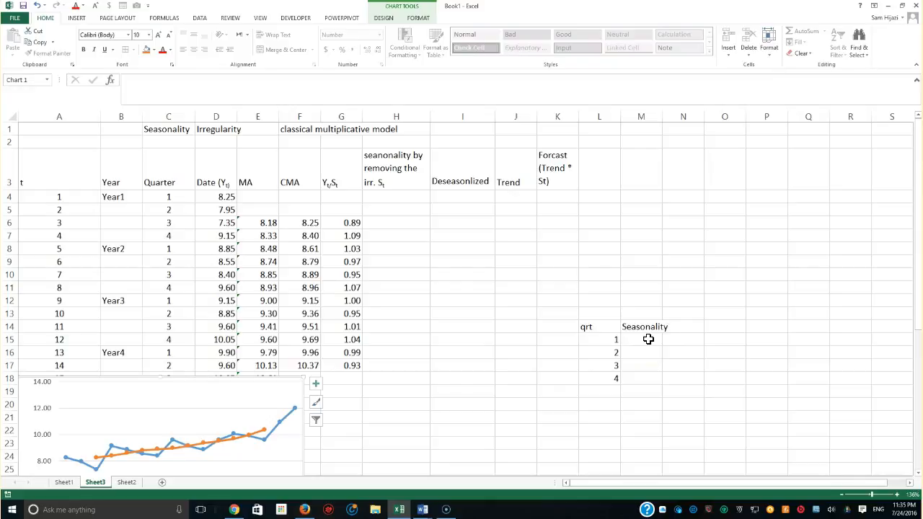
left_click(640, 339)
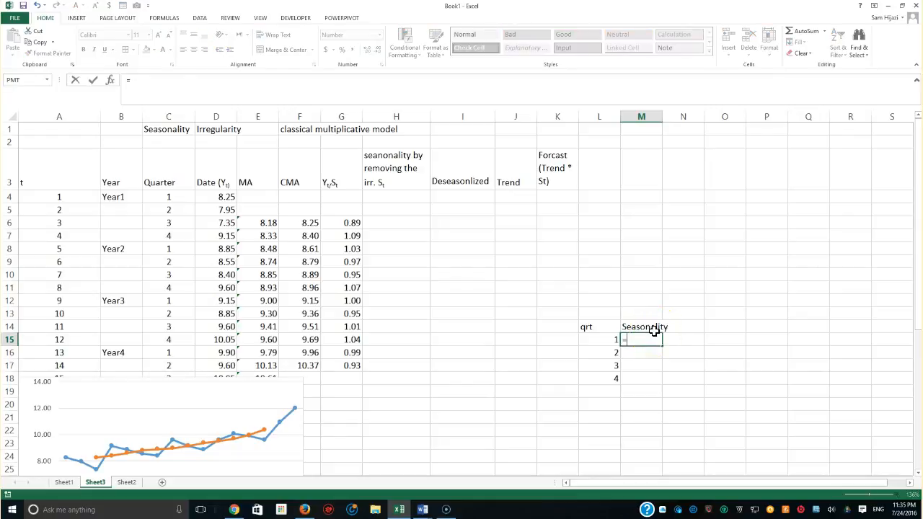
type("=aver")
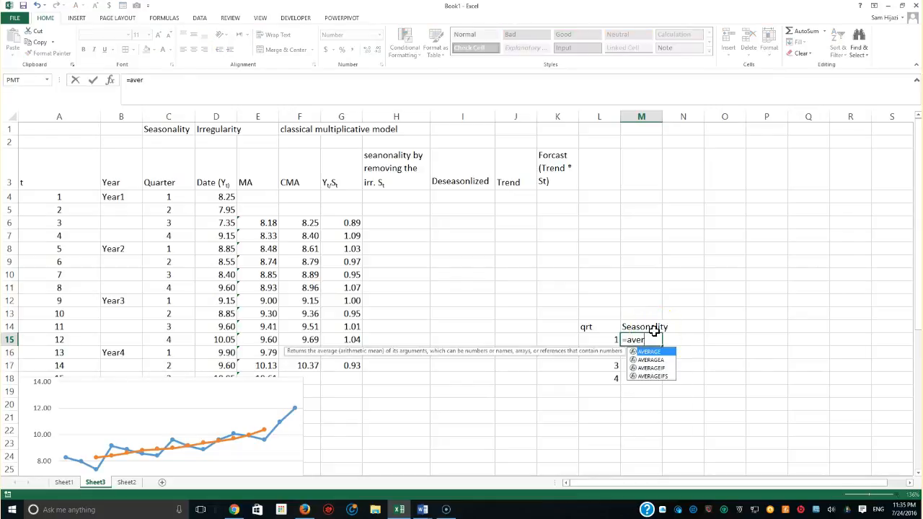
type("geif(")
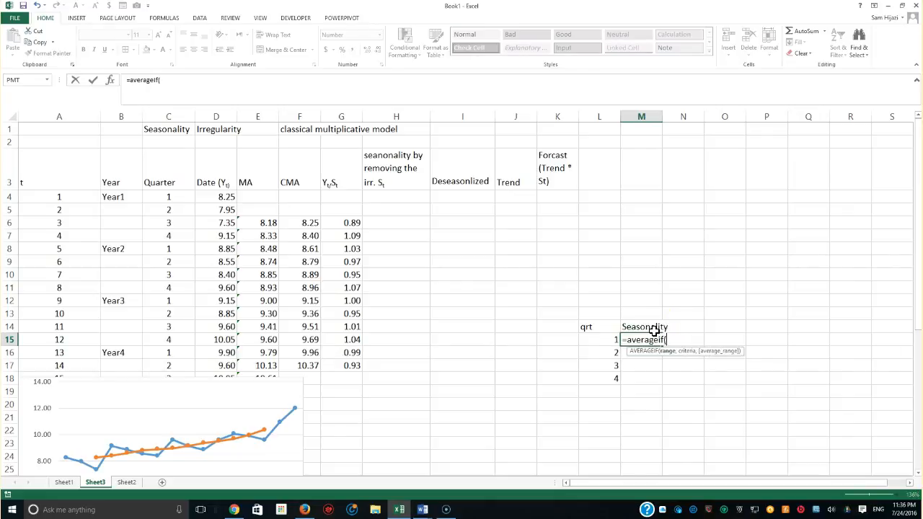
- Give the AVERAGEIF formula the absolute range $D$6:$D$17 and confirm it, returning #DIV/0!
left_click(216, 222)
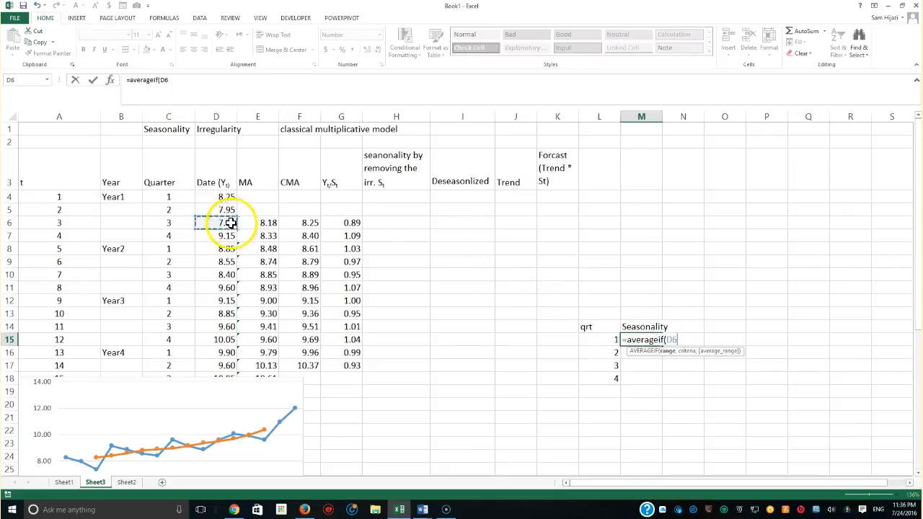
left_click_drag(217, 222, 216, 366)
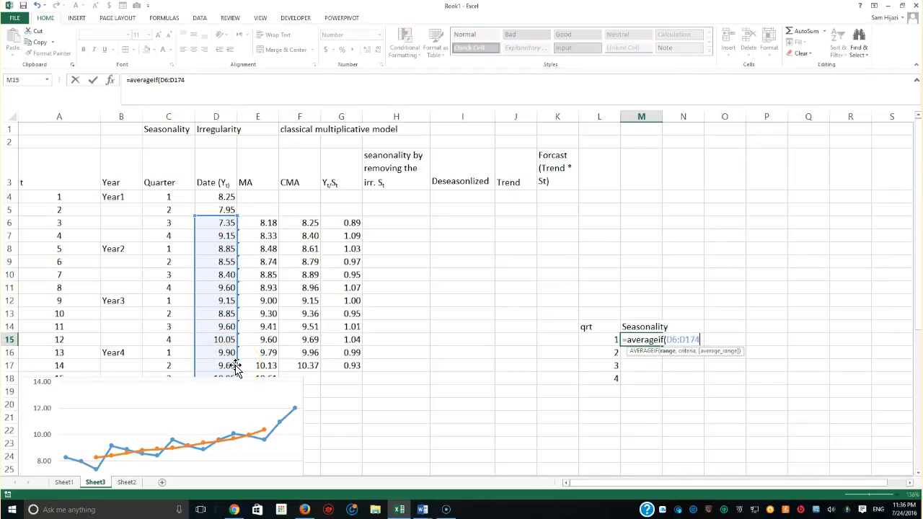
key("Backspace")
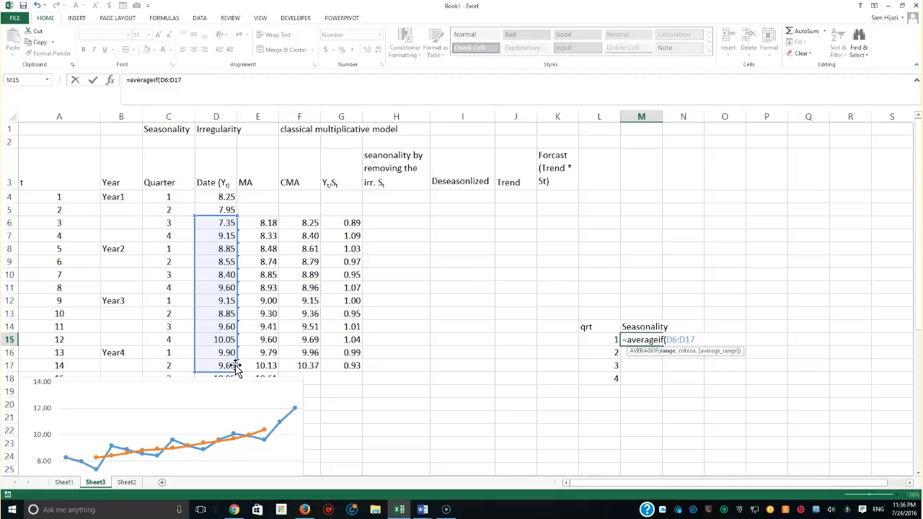
key("f4")
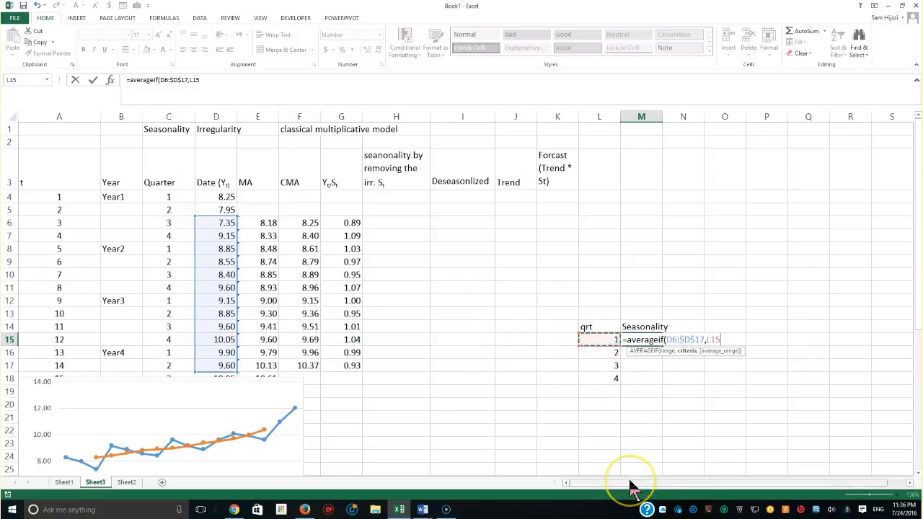
mouse_move(600, 465)
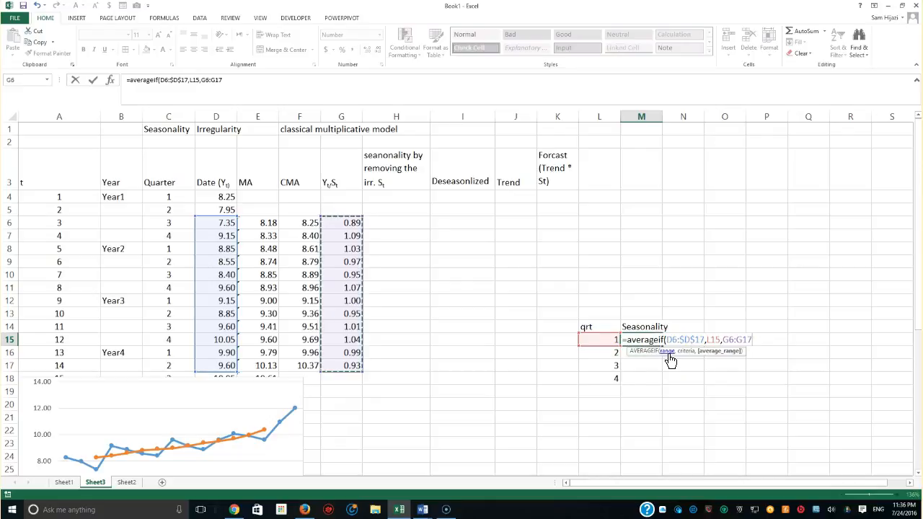
mouse_move(684, 361)
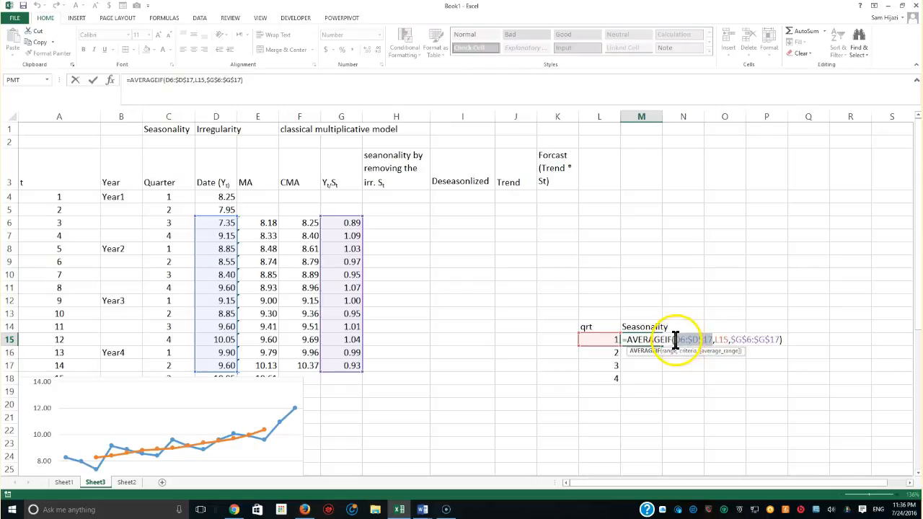
mouse_move(704, 392)
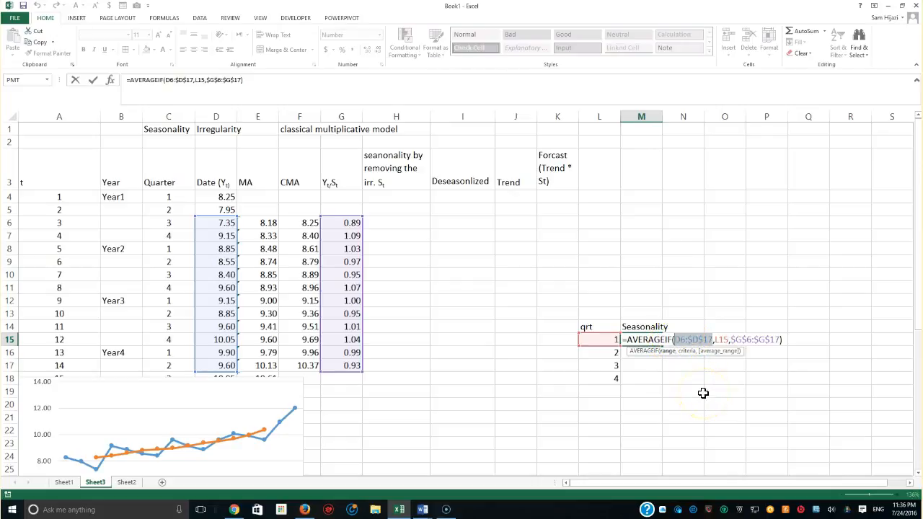
key("f4")
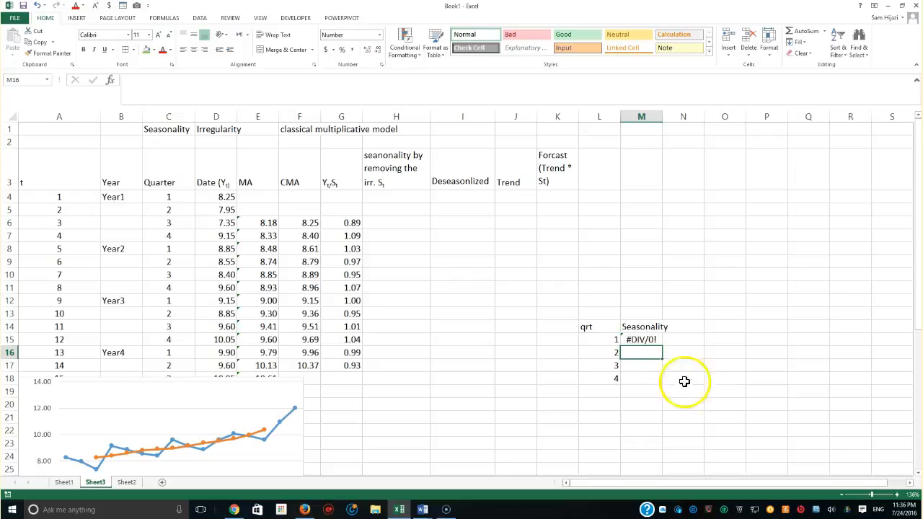
- Enter =AVERAGEIF($D$6:$D$17,L15,$G$6:$G$17) and fill down to M18, giving 1.01, 0.95, 0.95, 1.07
type("=AVERAGEIF($D$6:$D$17,L15,$G$6:$G$17)")
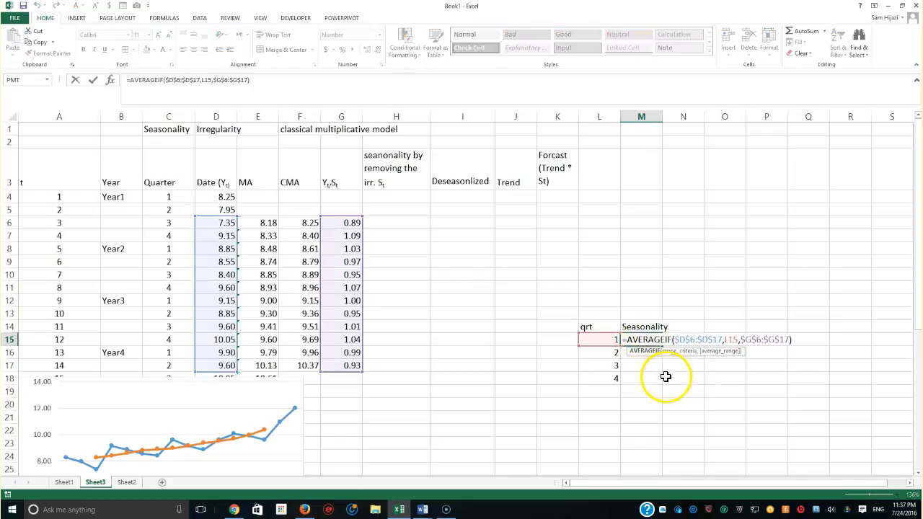
scroll("down", 3)
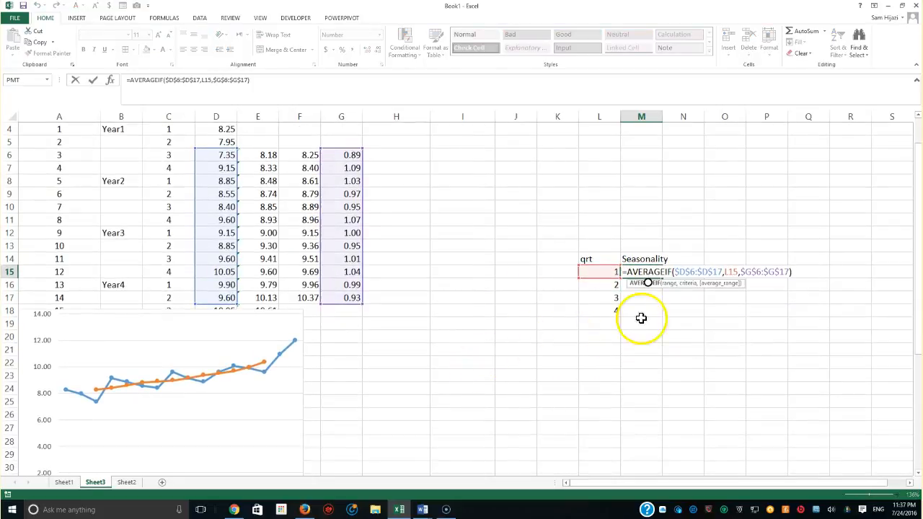
mouse_move(666, 303)
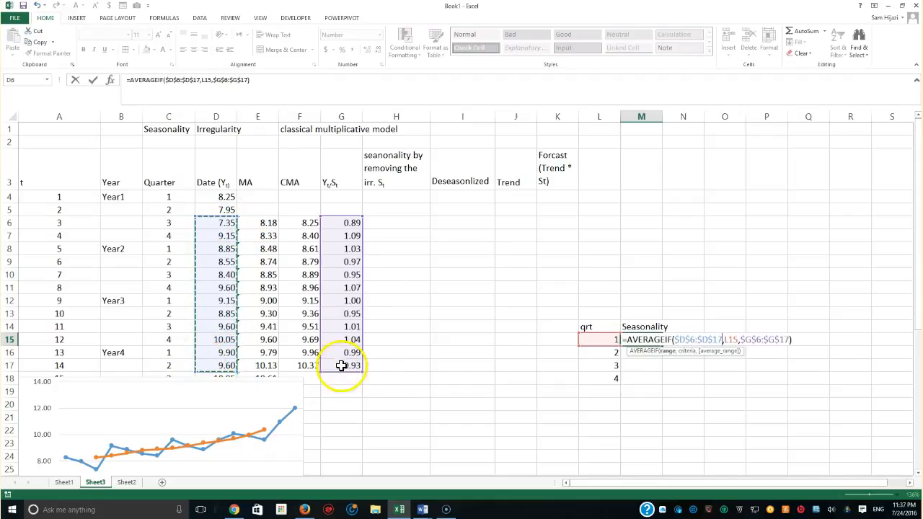
left_click(600, 340)
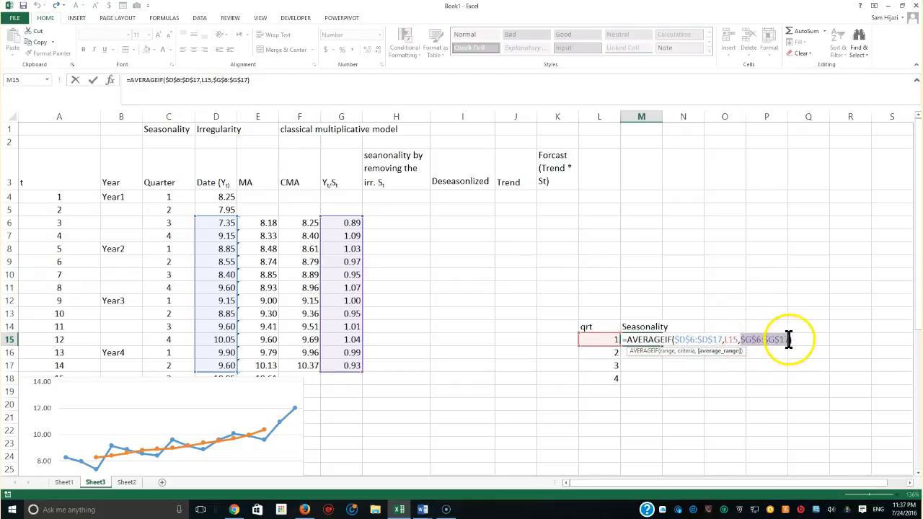
mouse_move(790, 413)
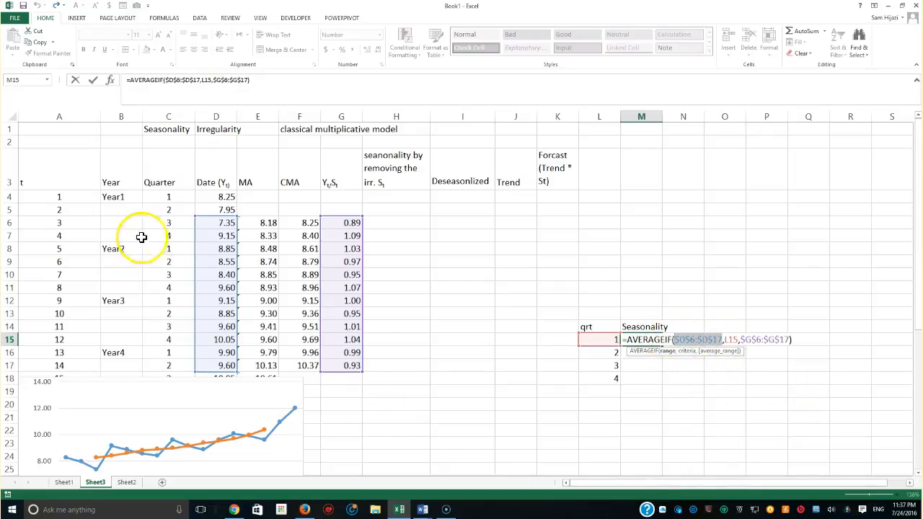
left_click_drag(168, 222, 167, 366)
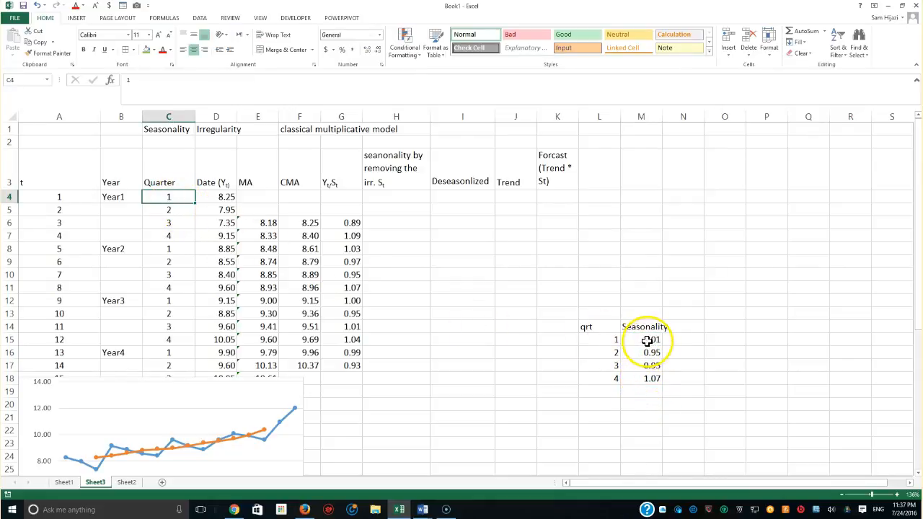
- Inspect the seasonality formulas for quarters 1 to 4 in M15:M18
left_click(640, 339)
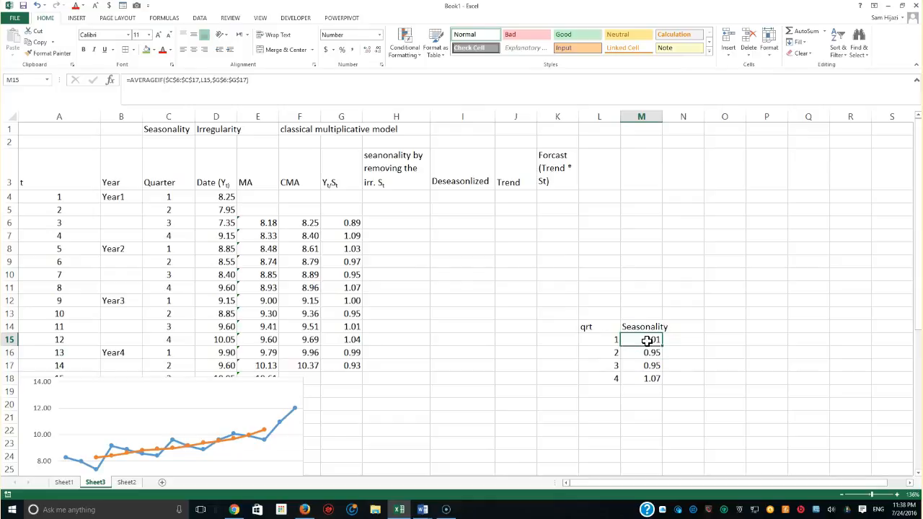
left_click(640, 352)
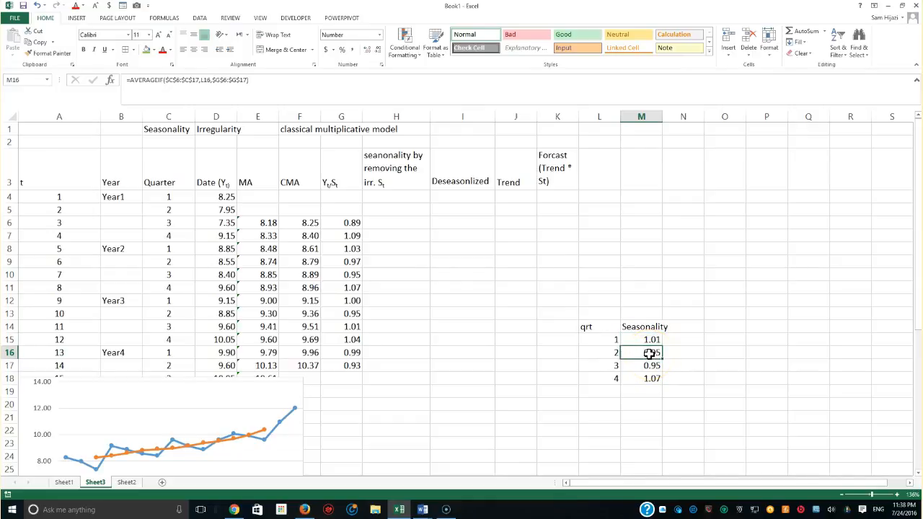
left_click(640, 366)
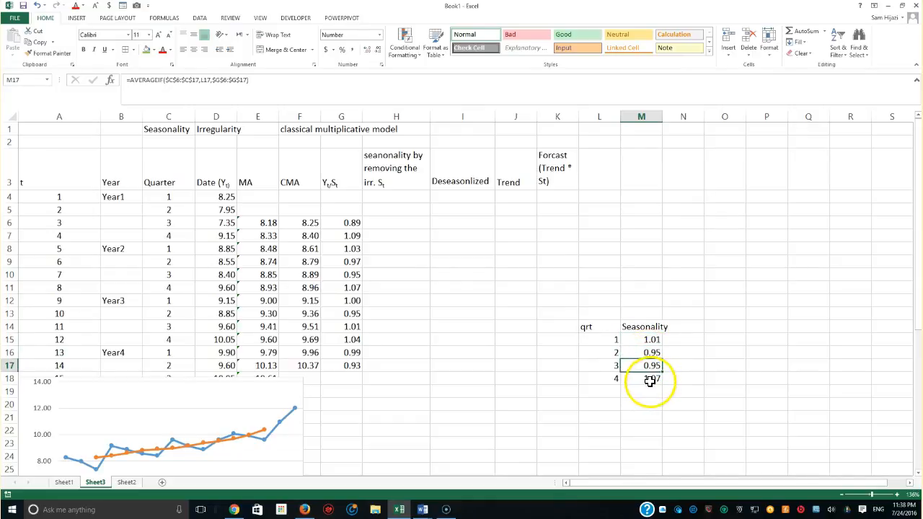
left_click(640, 378)
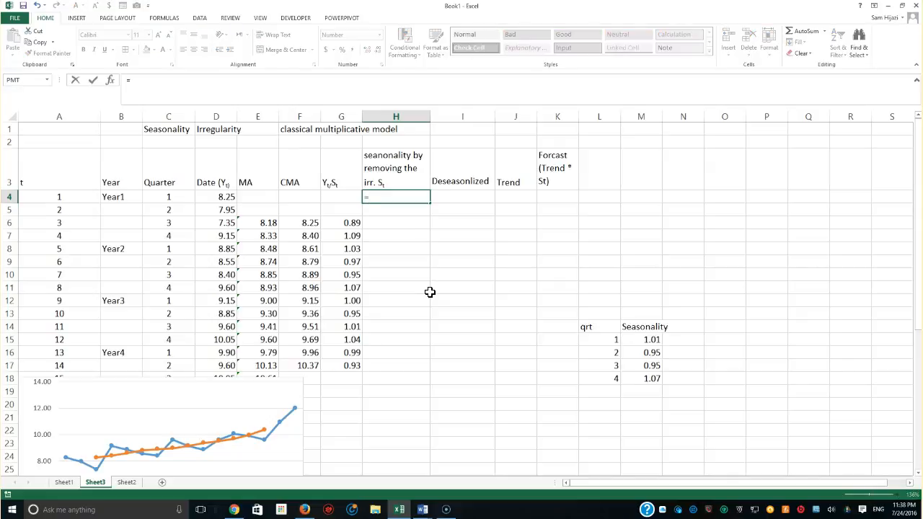
- Enter =VLOOKUP(C4,$L$15:$M$18,2,FALSE) in H4 to look up the quarter's seasonal factor
type("=VLOOKUP(")
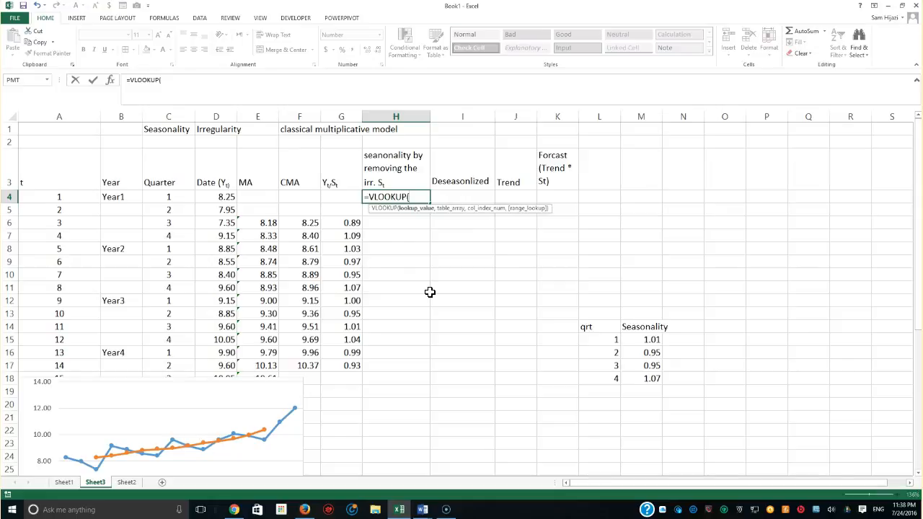
left_click(167, 196)
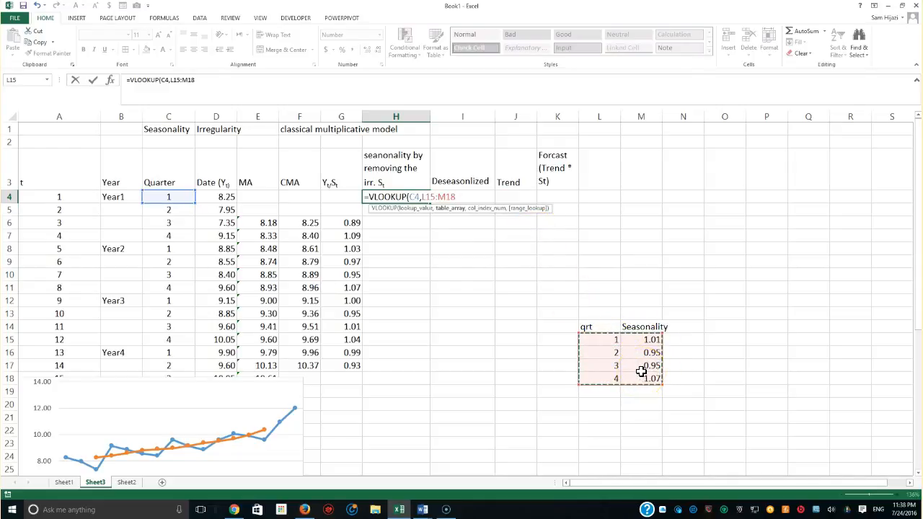
key("f4")
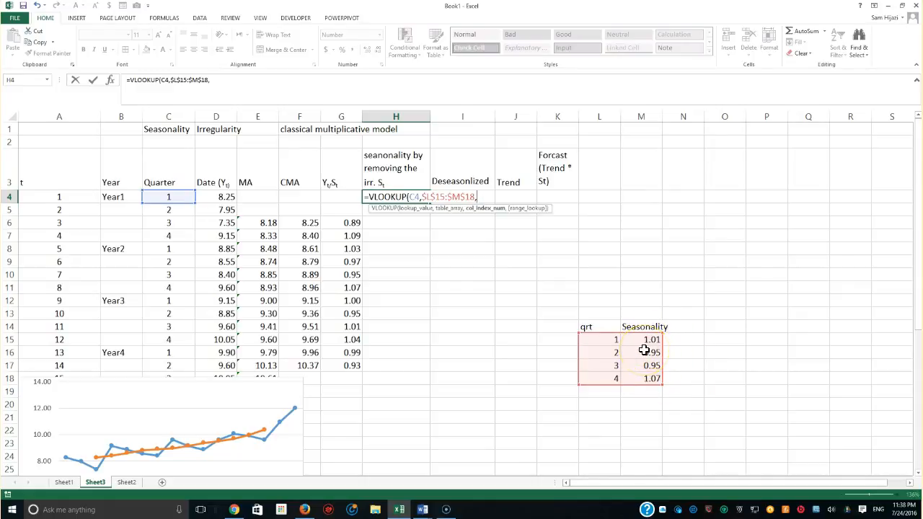
type("2,")
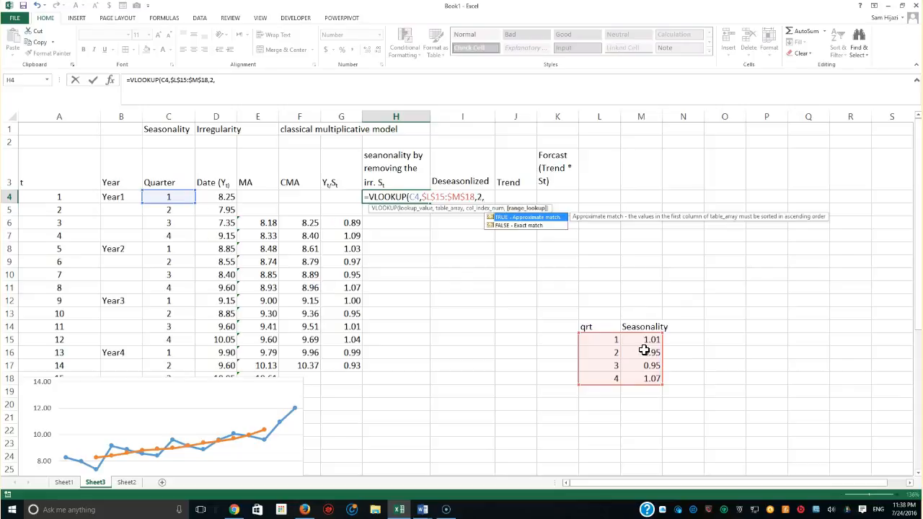
type("FALSE")
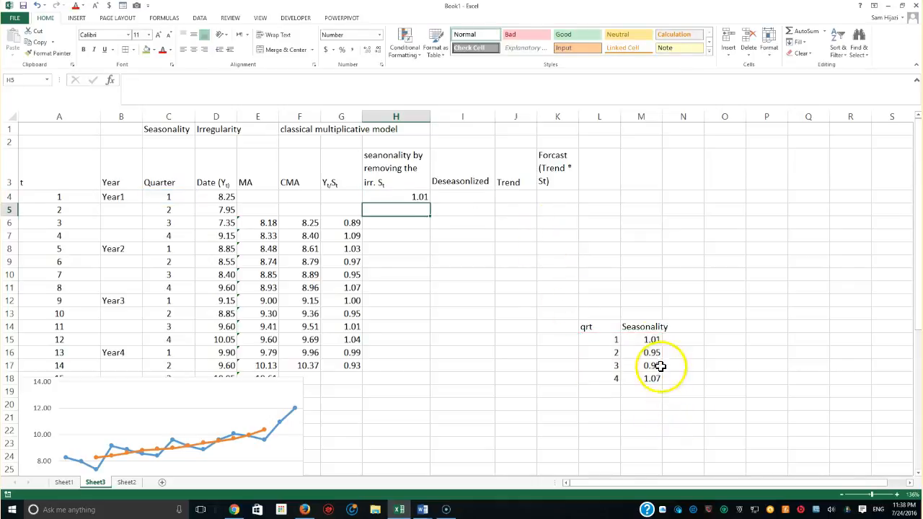
- Fill the seasonal factor formula down H4:H17, repeating 1.01, 0.95, 0.95, 1.07
left_click(395, 196)
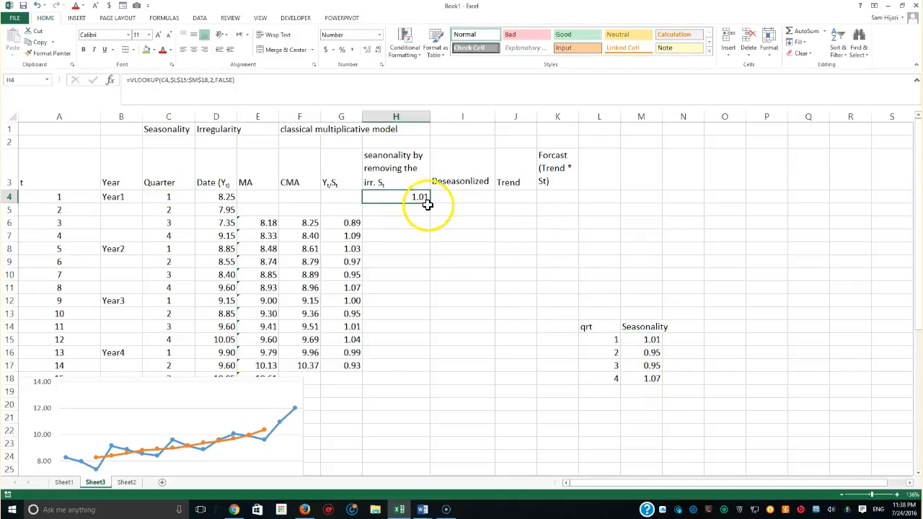
left_click_drag(426, 205, 427, 368)
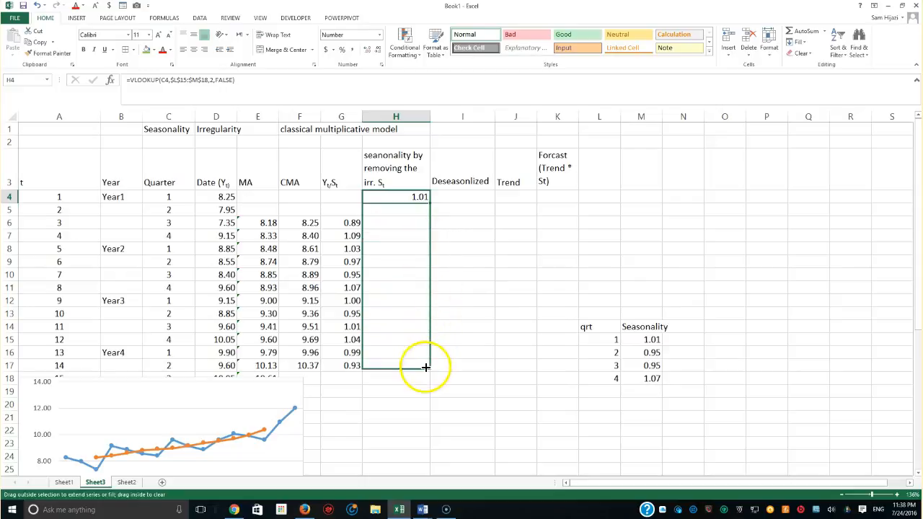
left_click_drag(395, 196, 395, 366)
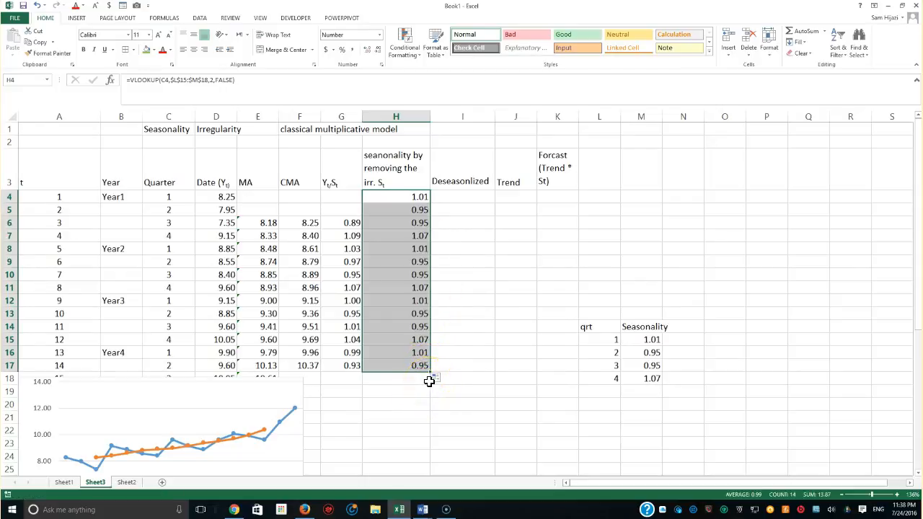
left_click(462, 197)
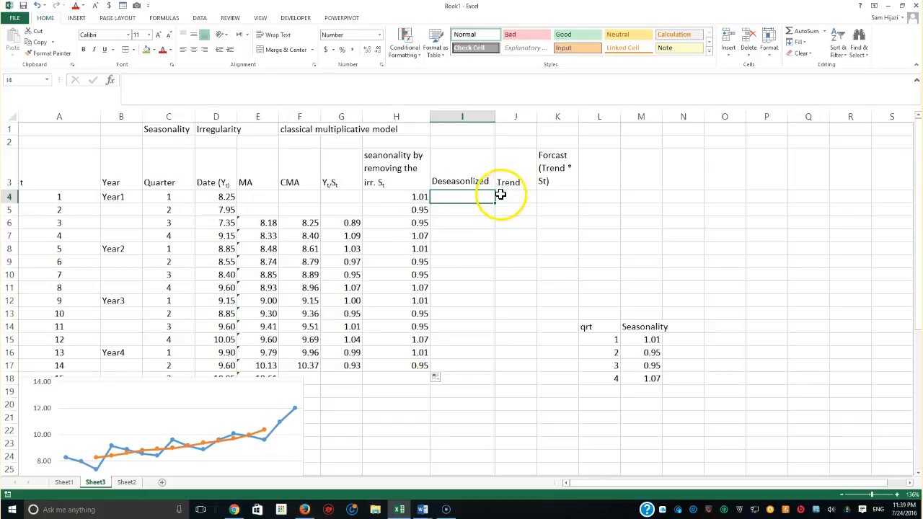
mouse_move(516, 208)
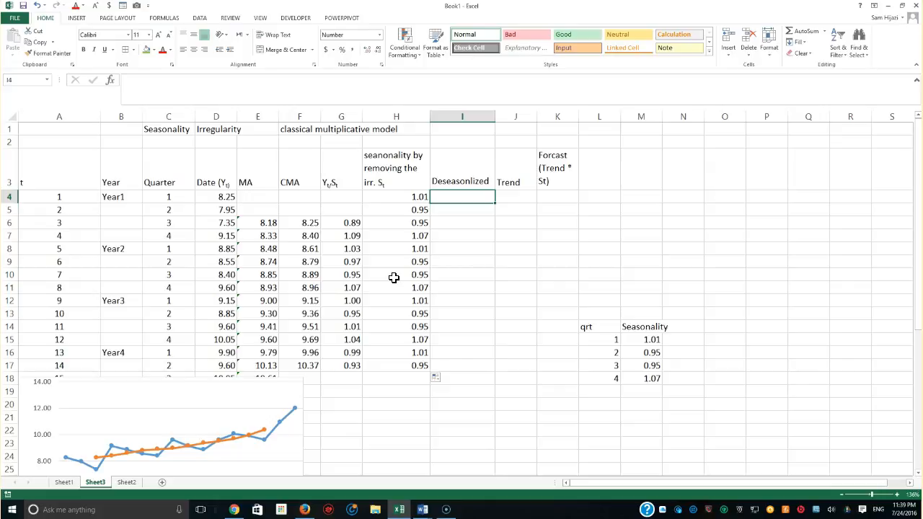
mouse_move(387, 199)
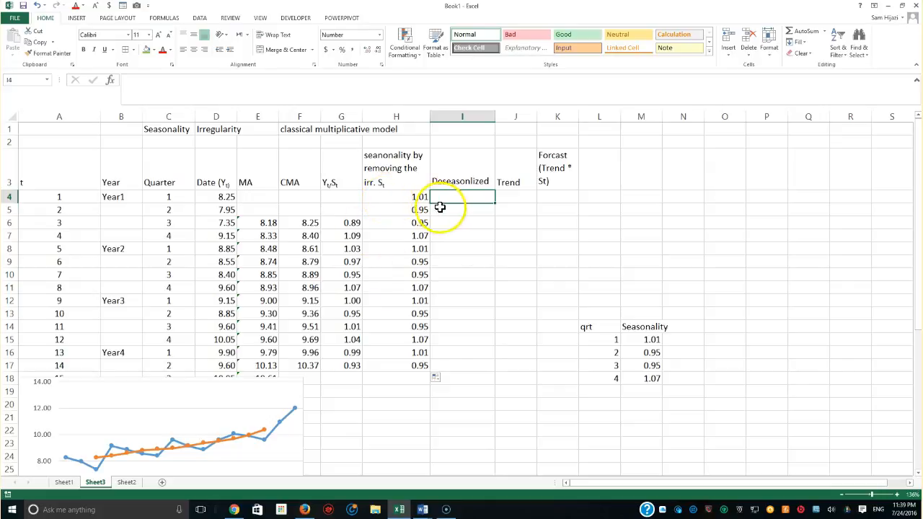
- Enter =D4/H4 in I4 and fill it down to I17, giving deseasonalized values 8.19 to 10.13
type("=")
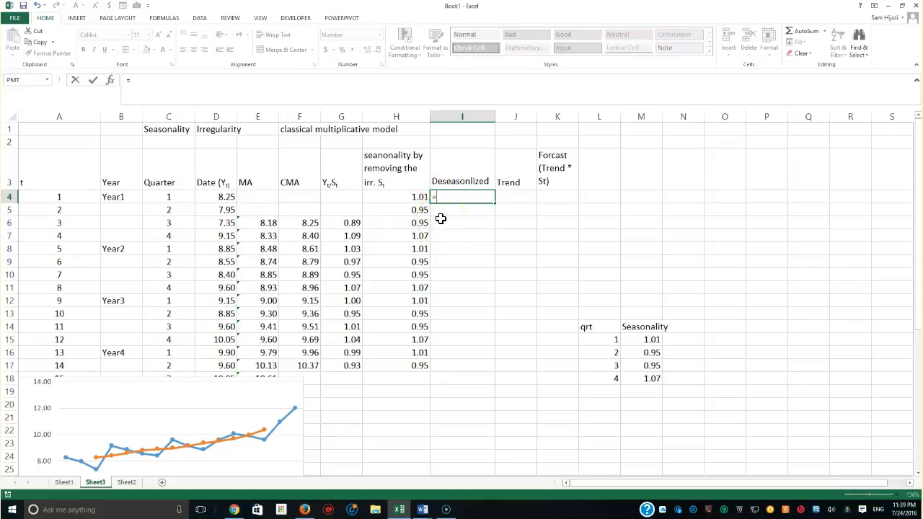
left_click(216, 196)
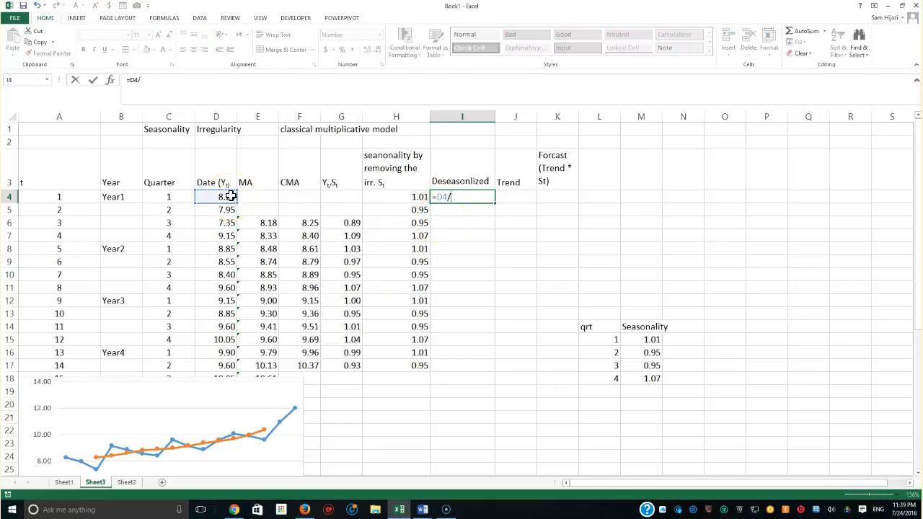
mouse_move(403, 199)
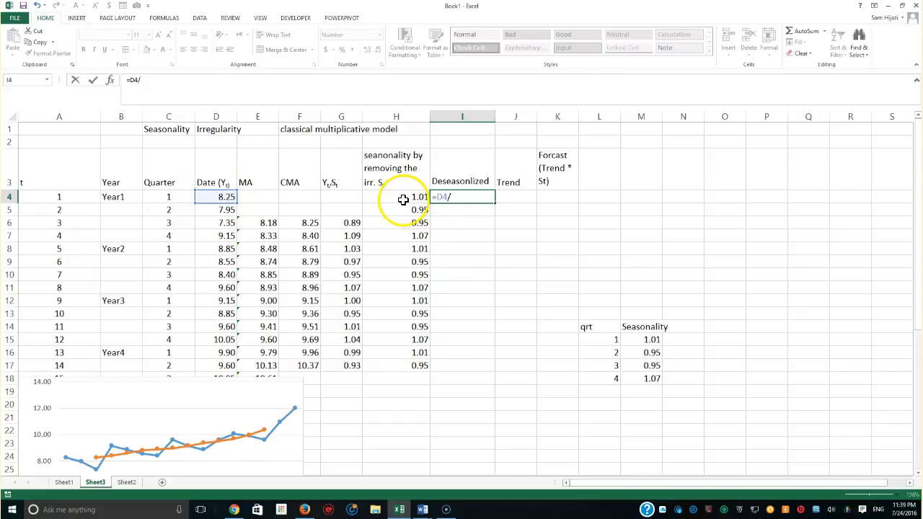
left_click(395, 196)
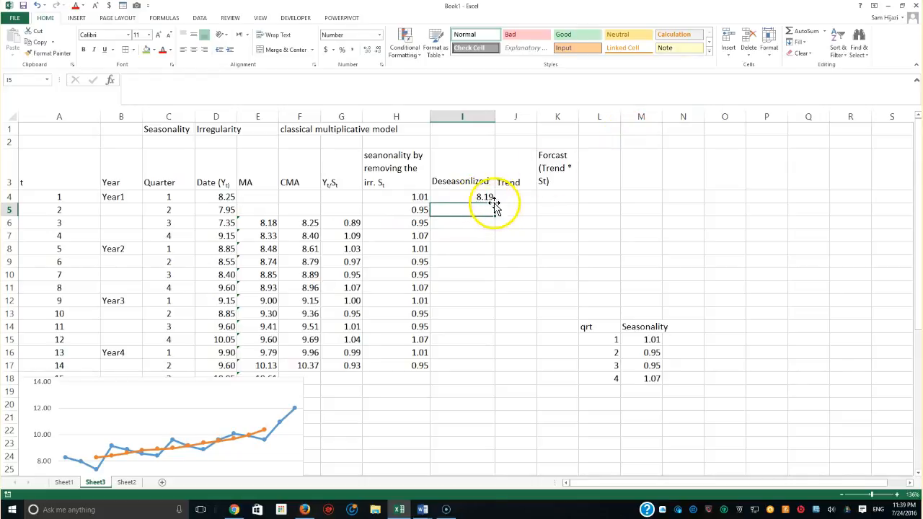
left_click_drag(484, 196, 484, 372)
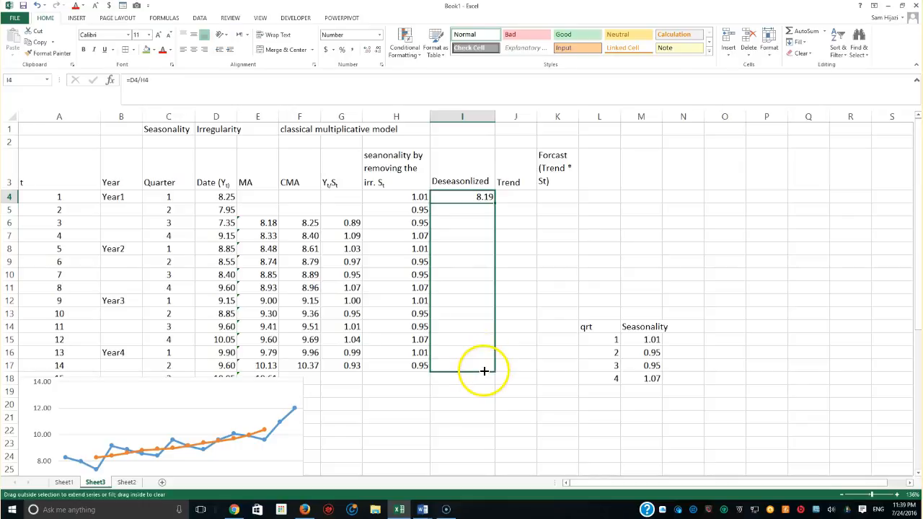
left_click_drag(485, 196, 484, 372)
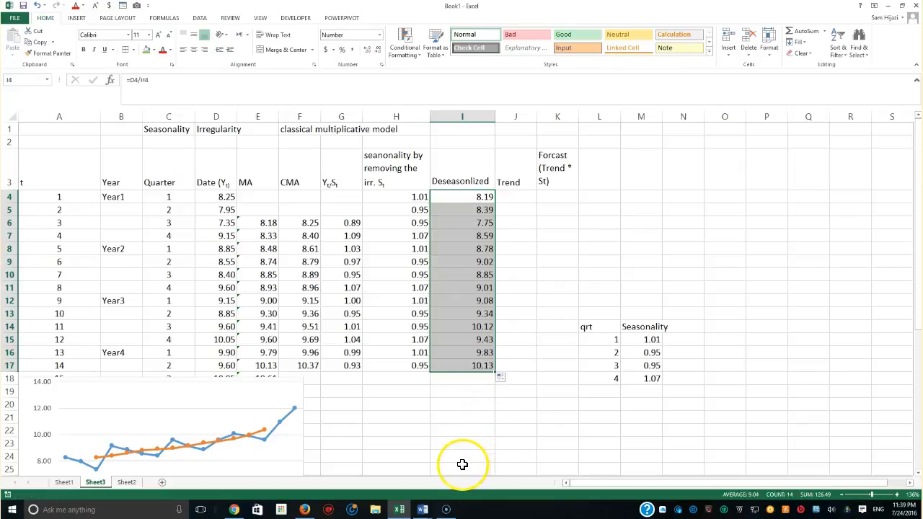